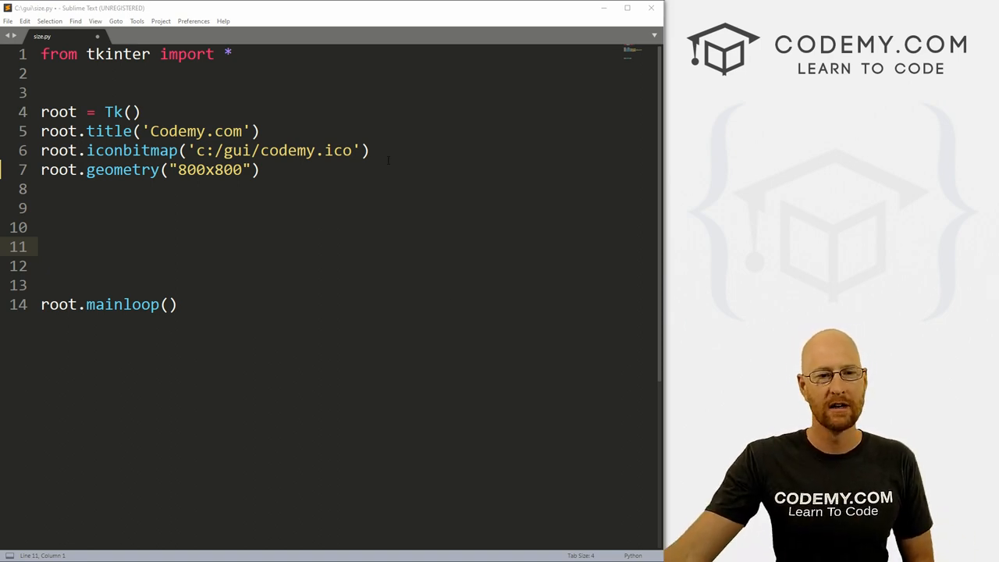
- Add my_button, a Button labelled 'Resize' with command=resize
triple_click(148, 170)
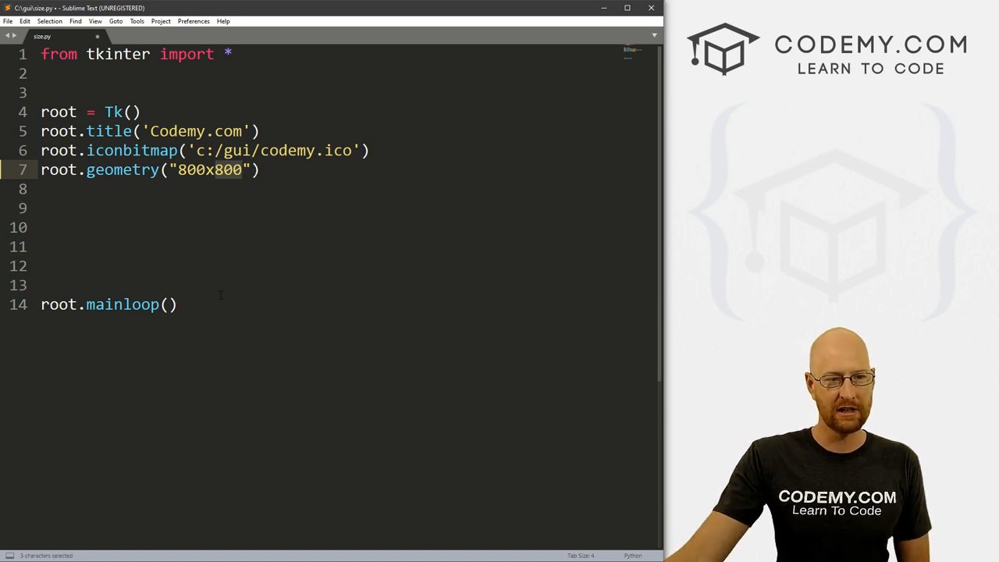
key("ctrl+a")
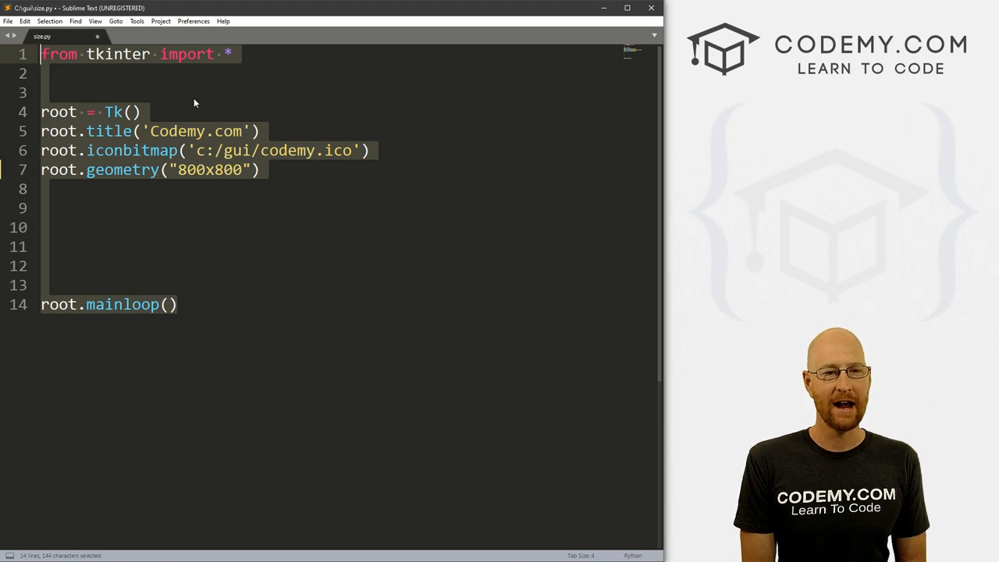
mouse_move(135, 256)
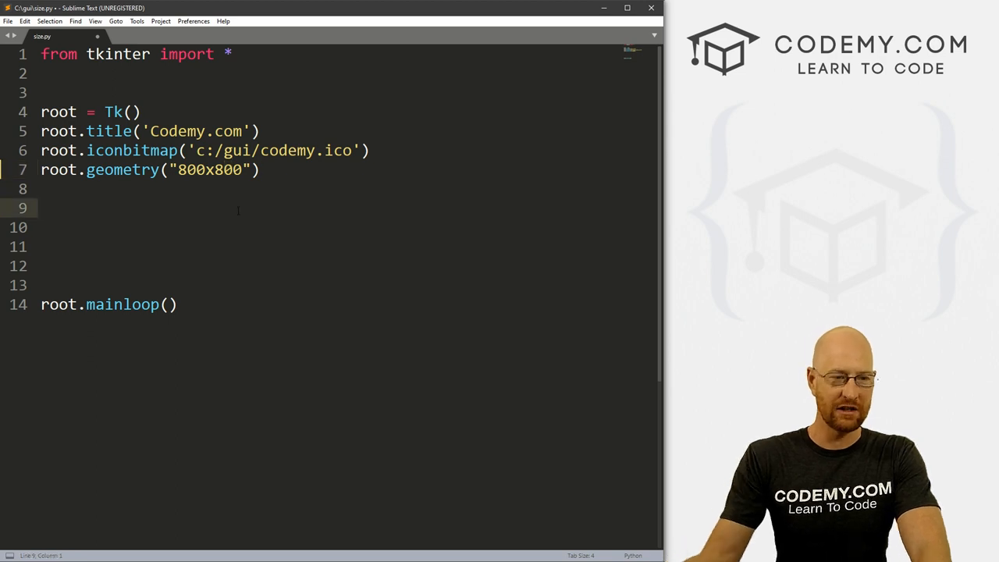
type("my")
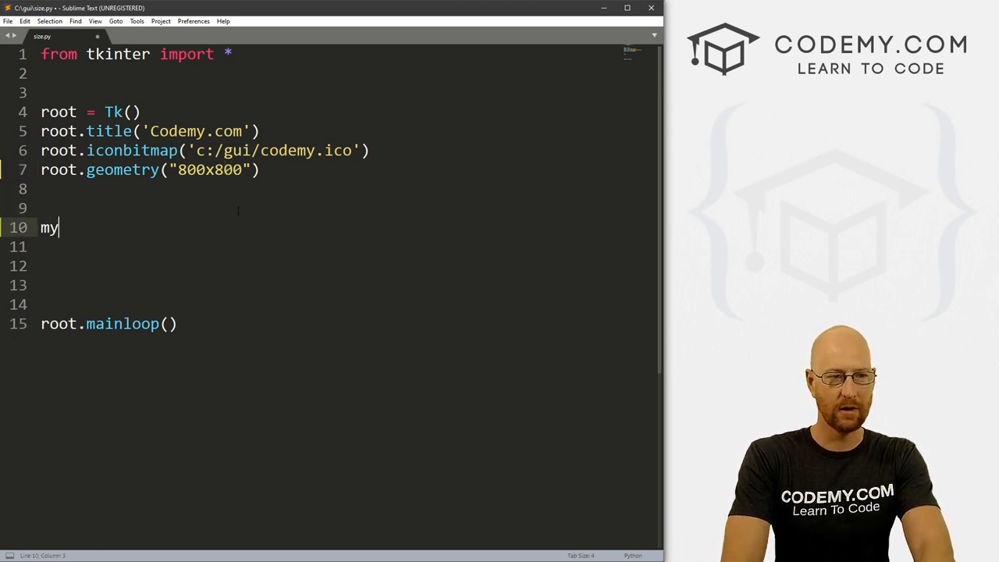
type("_button")
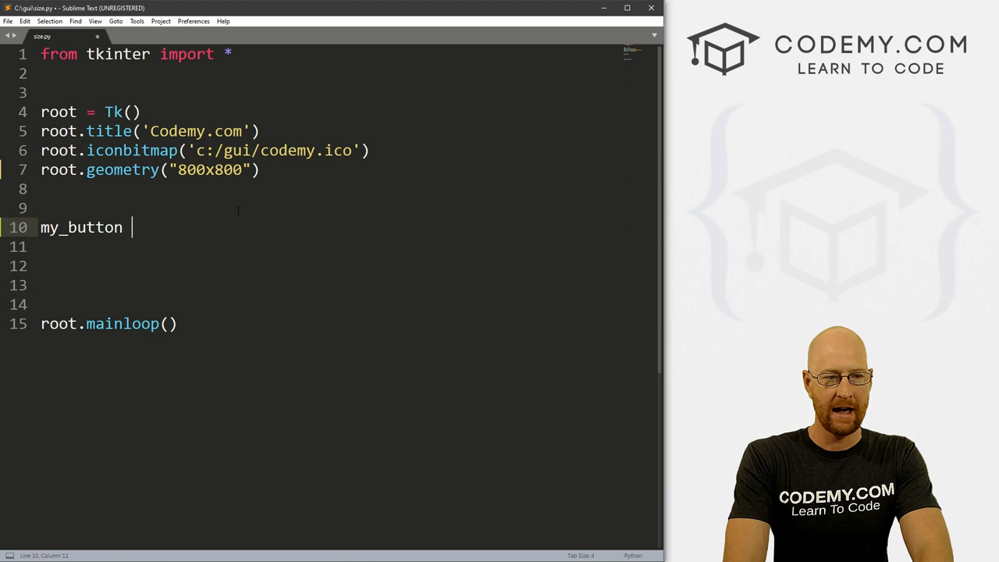
type("= Button(root)")
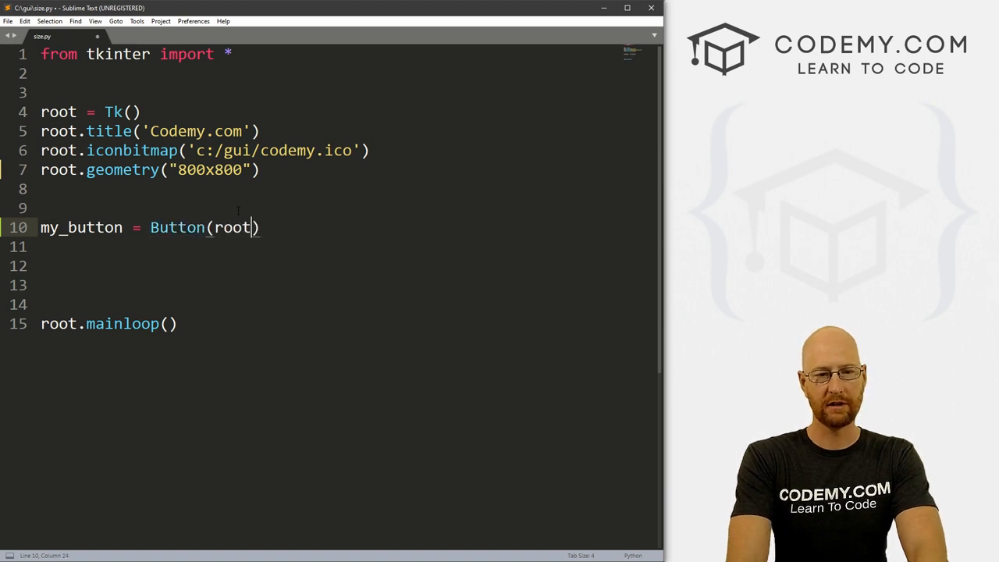
type(", text=\"R")
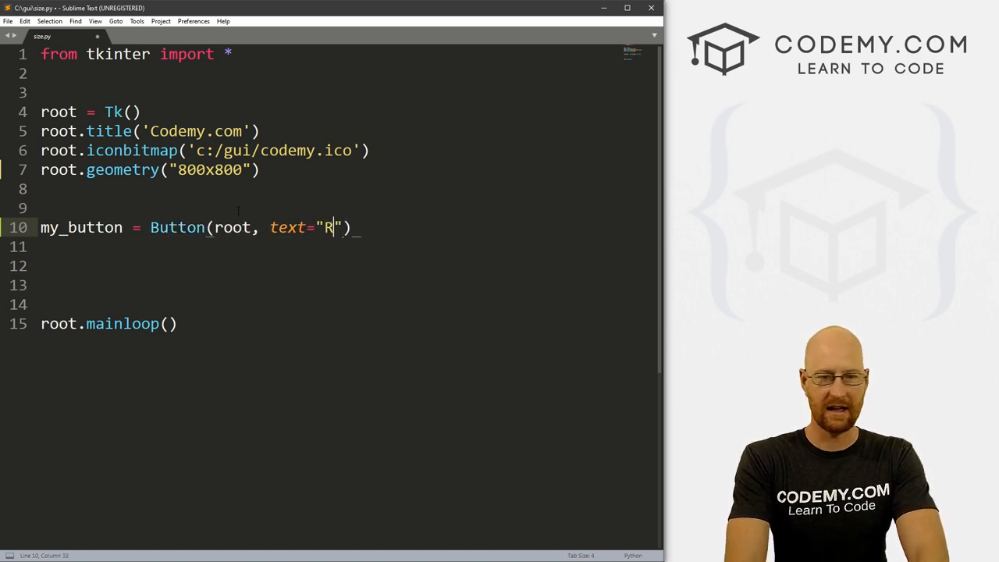
type("esize")
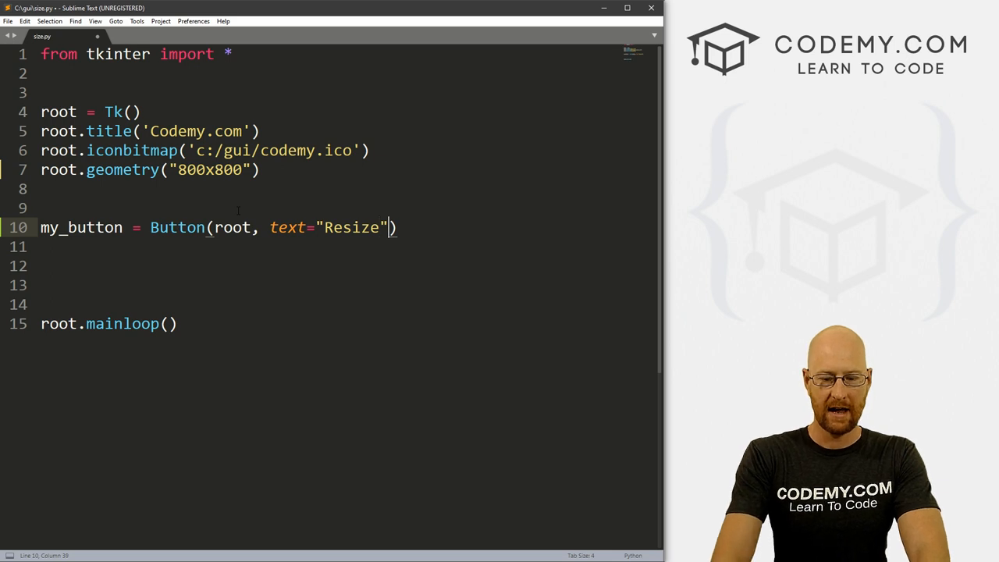
type(", command=")
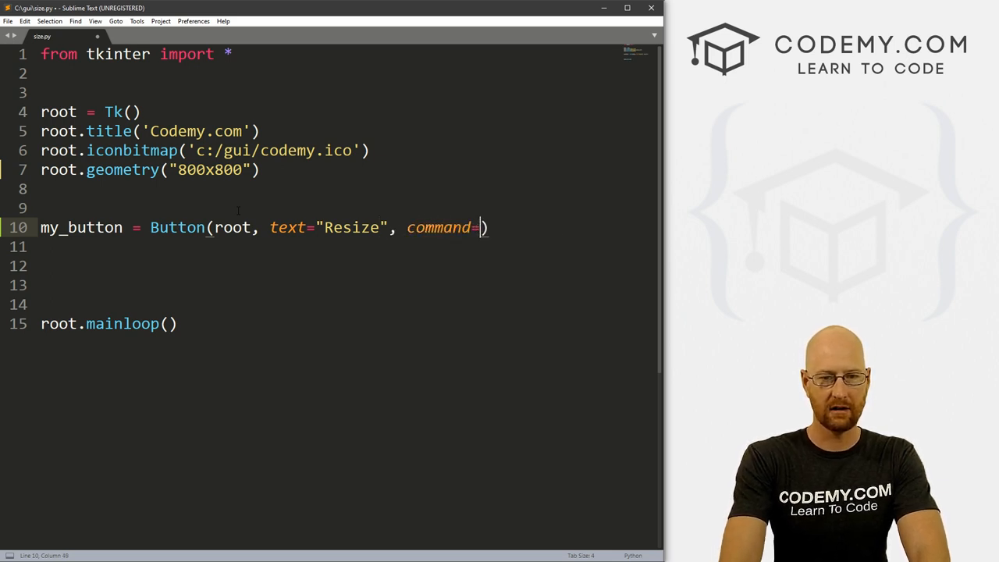
type("resize)")
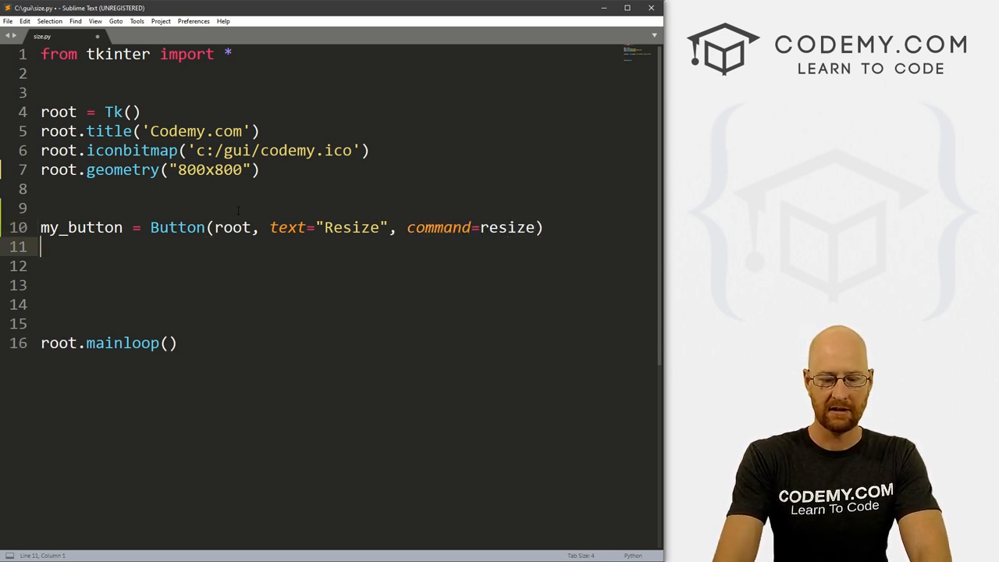
- Pack the button with pady 20, define resize() setting 500x500 geometry, and save
type("my_button.pack")
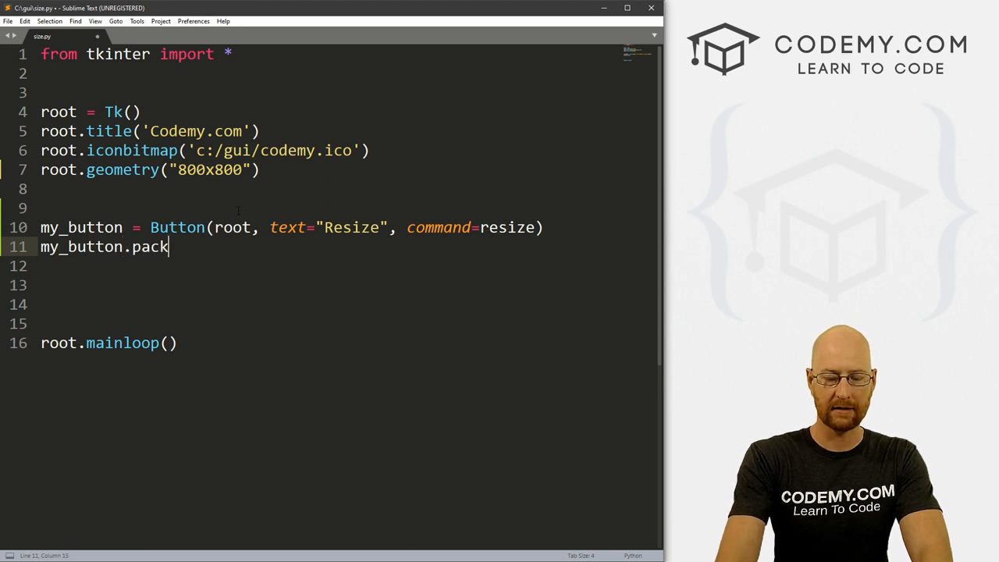
type("(pady=20)")
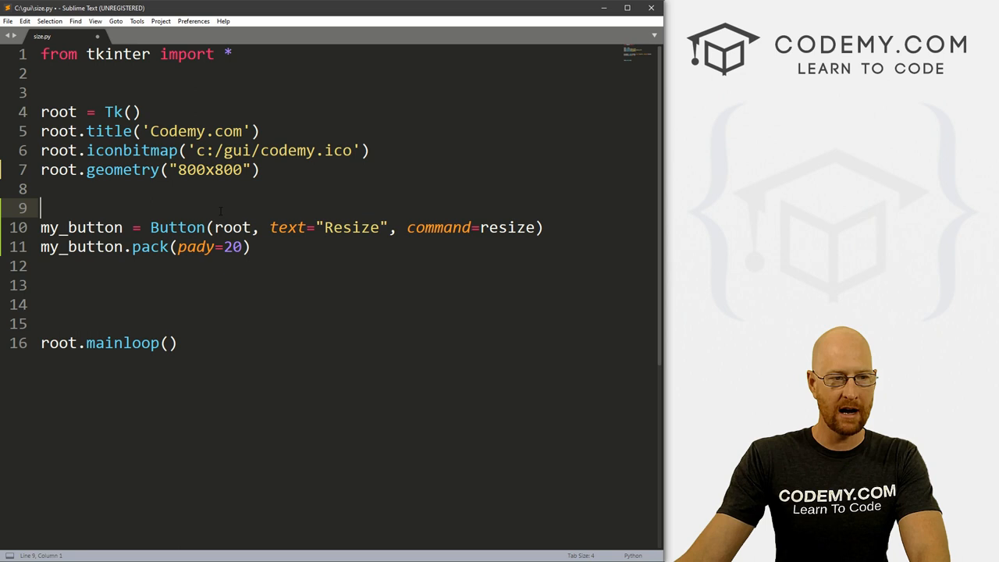
type("d")
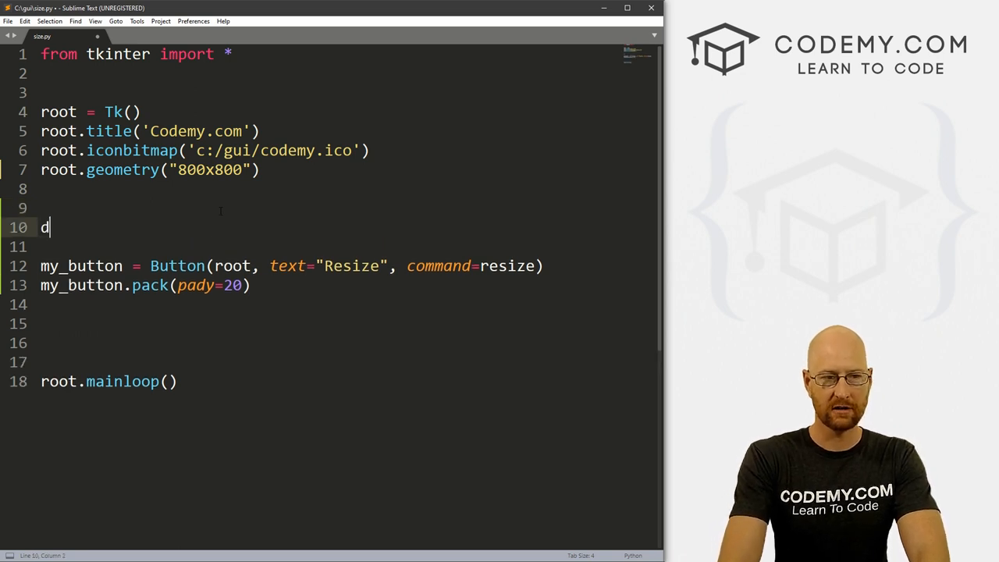
type("ef resize)")
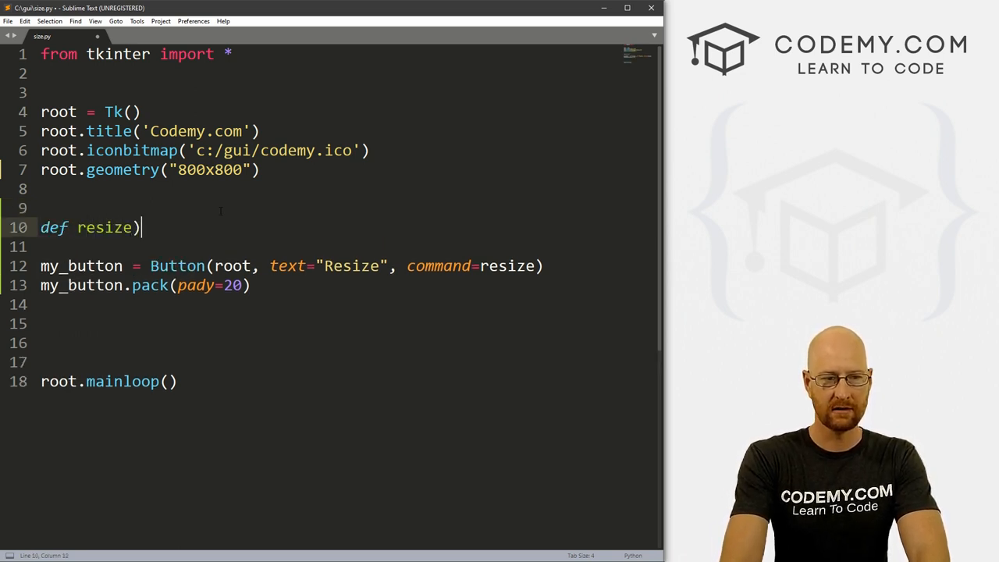
type("(:")
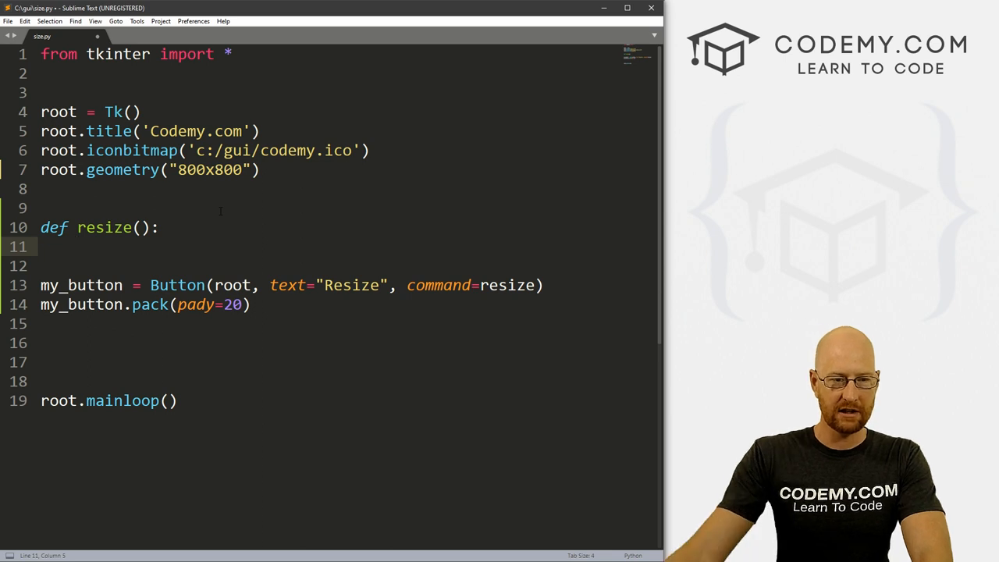
triple_click(150, 170)
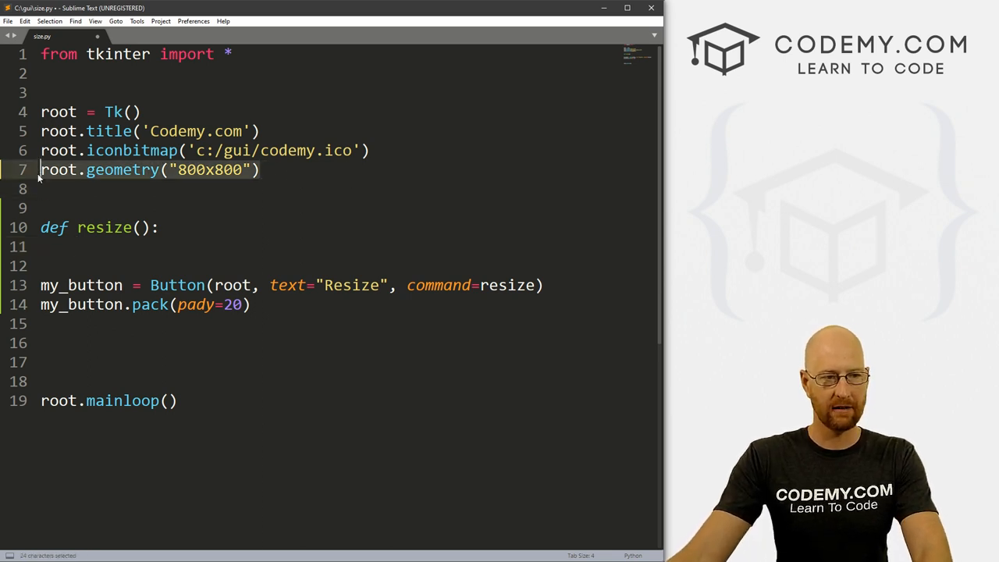
type("root.geometry(\"800x800\")")
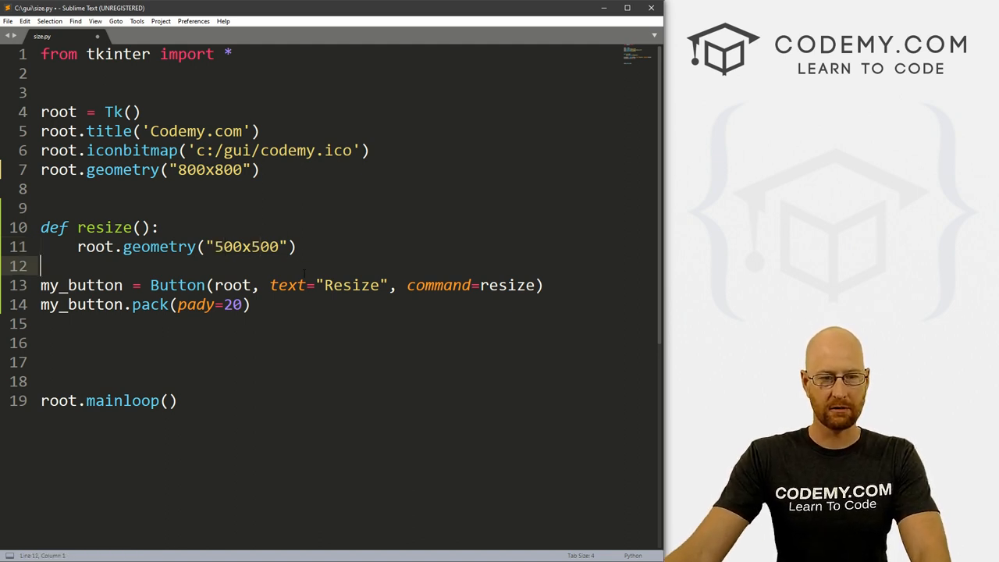
key("ctrl+s")
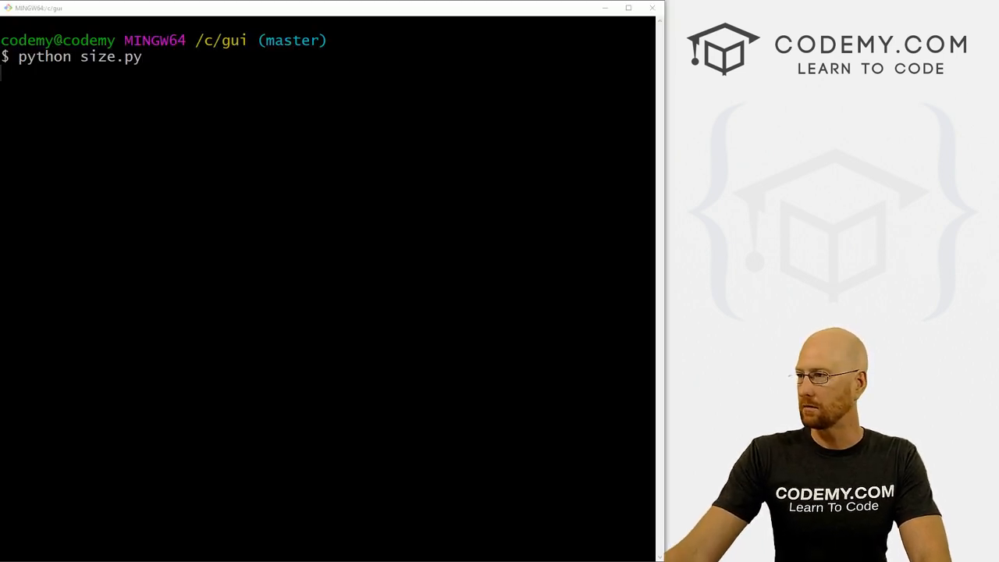
- Run size.py, click Resize to shrink the window to 500x500, then close it
key("Return")
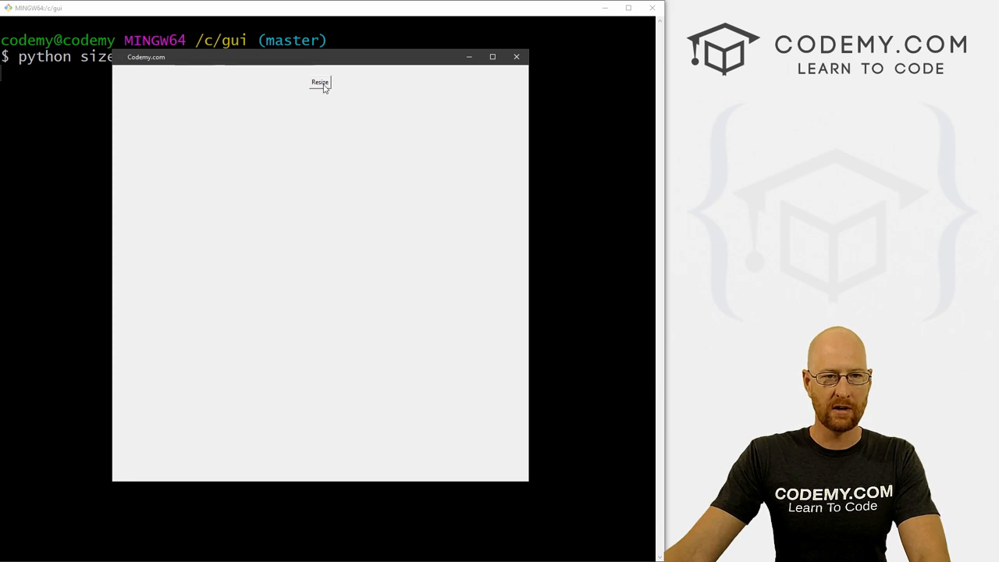
left_click(319, 82)
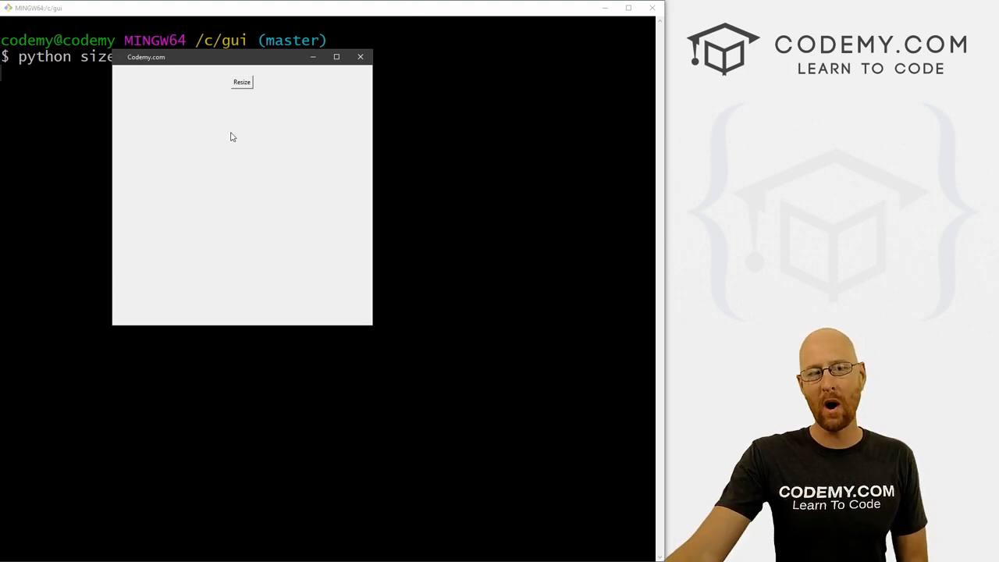
mouse_move(264, 89)
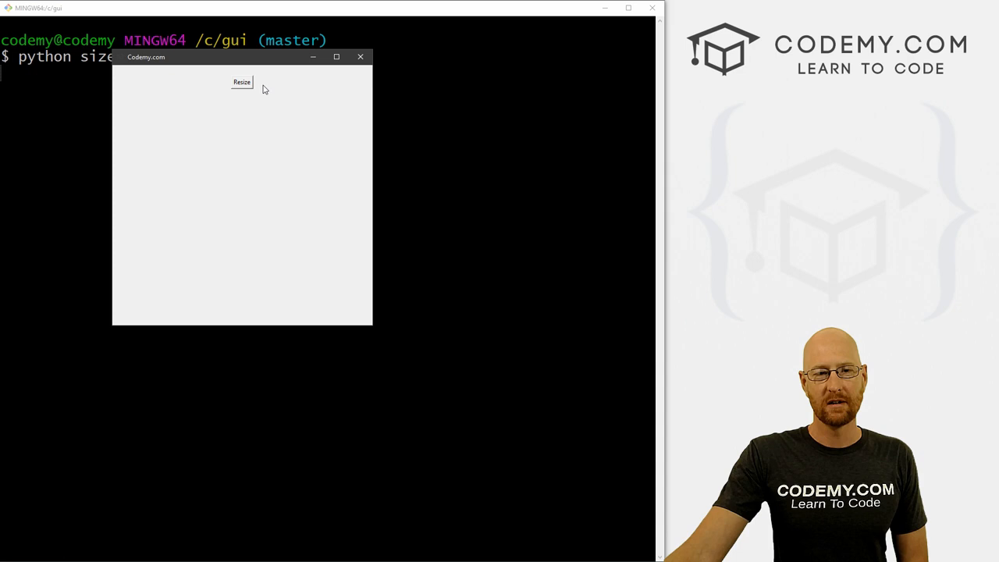
left_click(361, 56)
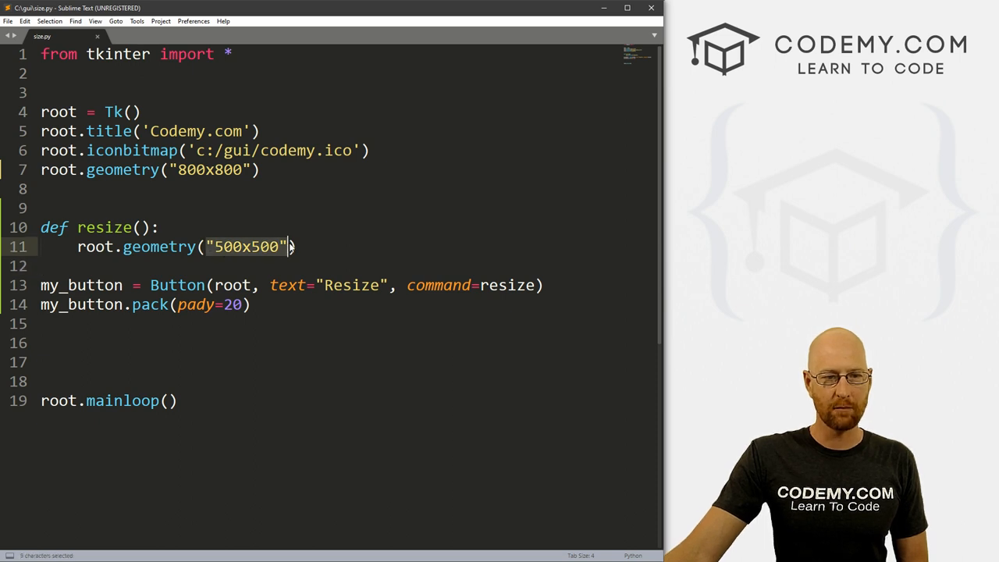
- Store 500 in w and h inside resize() and save the script
type("w =")
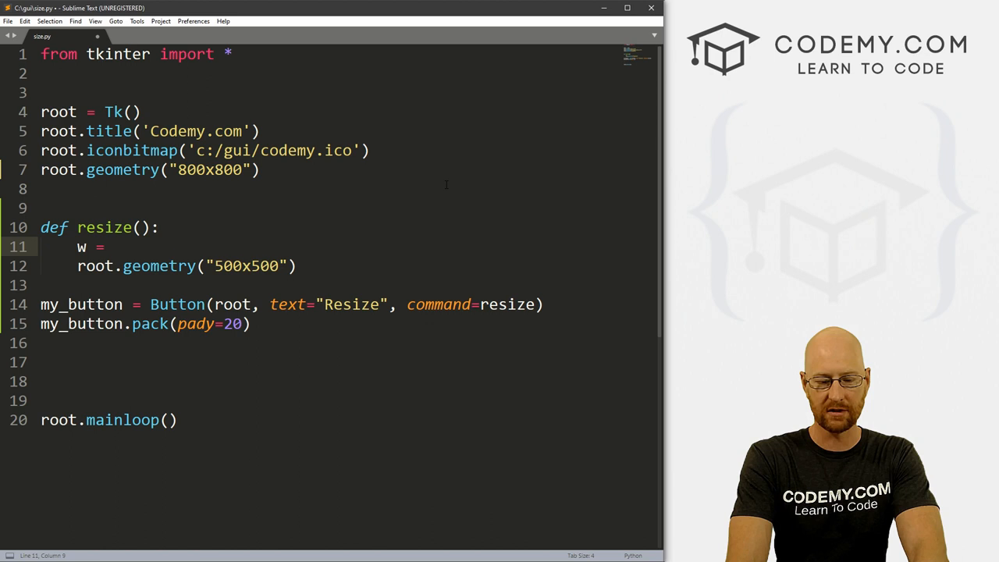
type("500")
left_click(187, 267)
type("w")
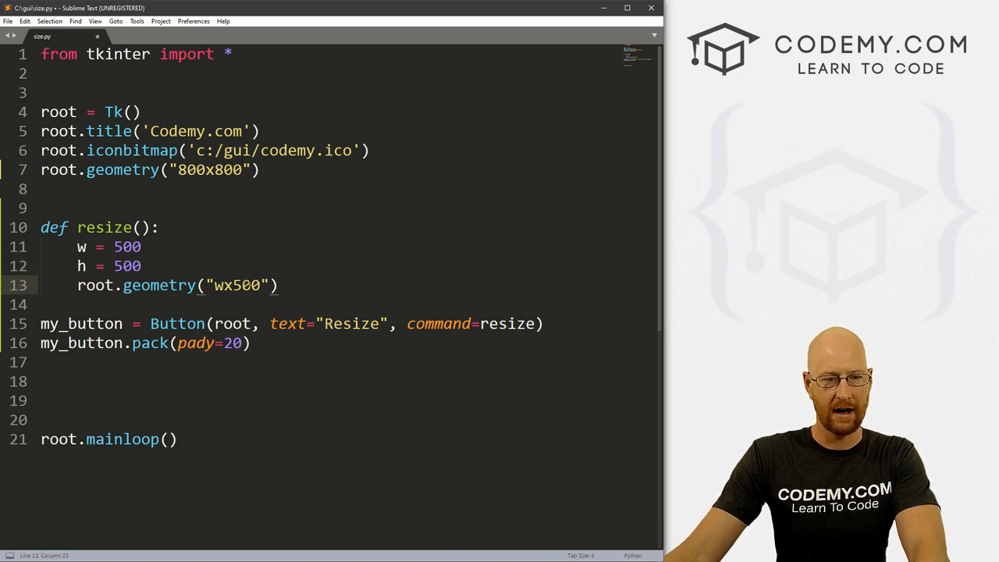
type("h")
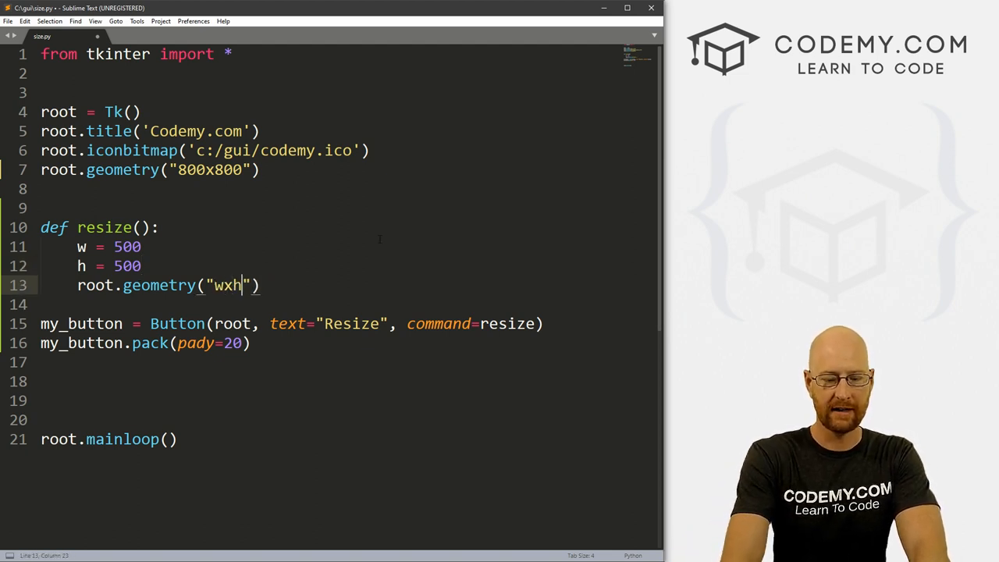
key("ctrl+s")
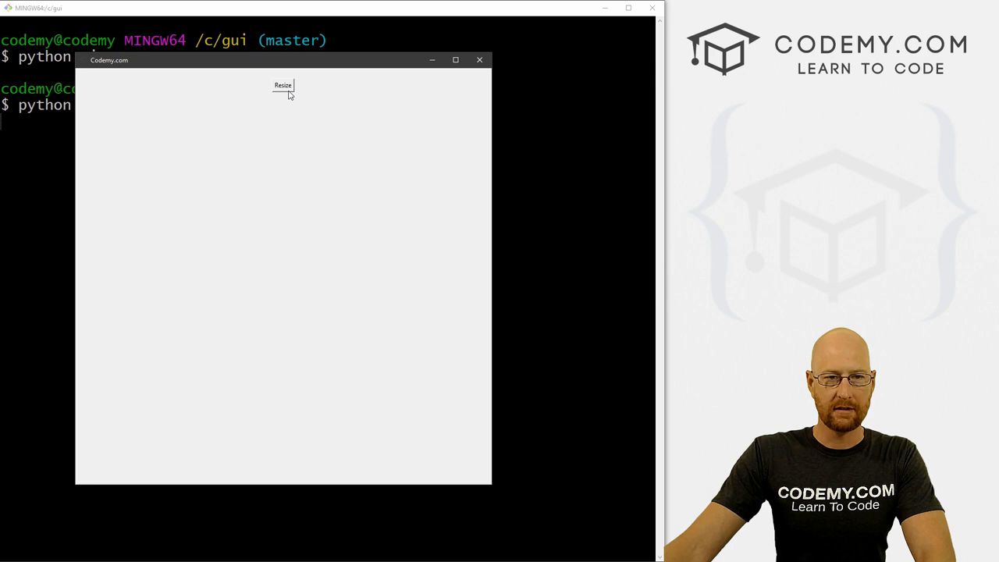
- Click Resize in the rerun app to test the w and h variables
left_click(282, 86)
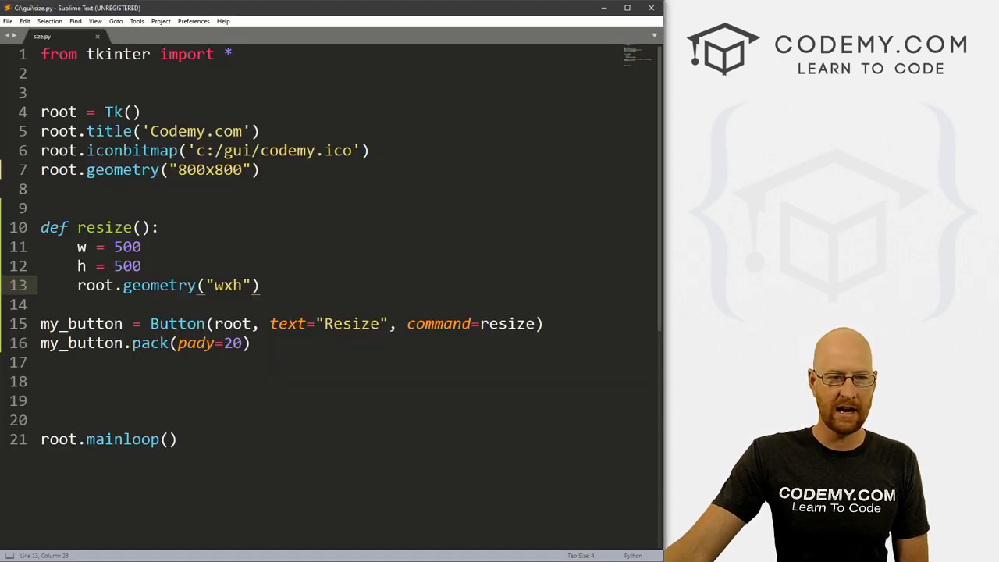
- Turn the geometry string into an f-string using {w}x{h} and save
double_click(227, 285)
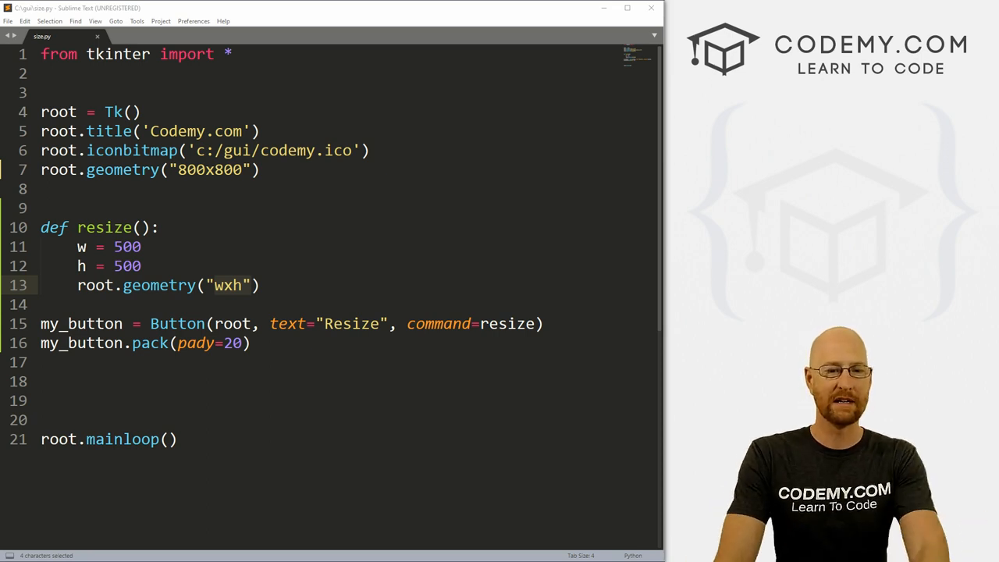
left_click(142, 265)
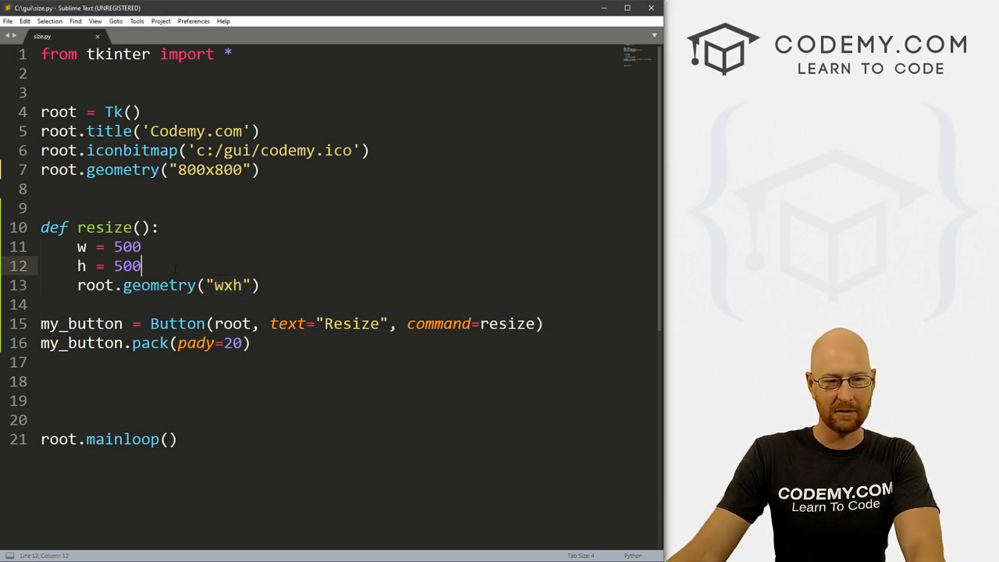
left_click(209, 285)
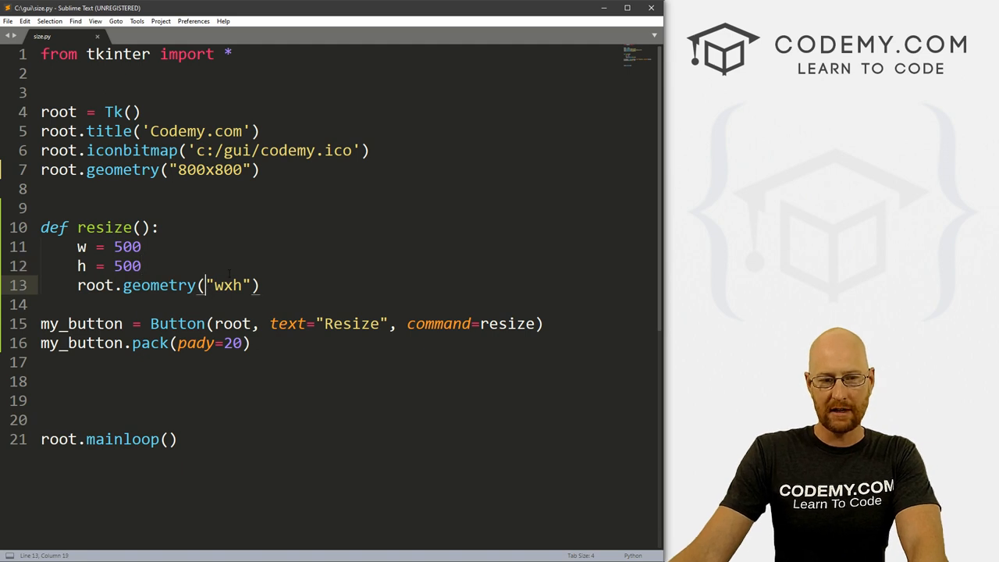
type("f")
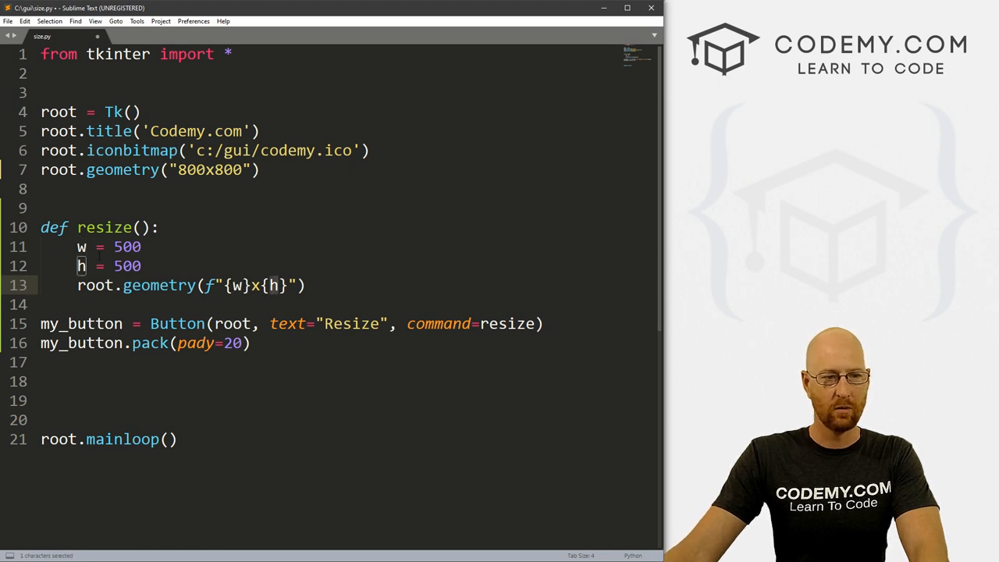
key("ctrl+s")
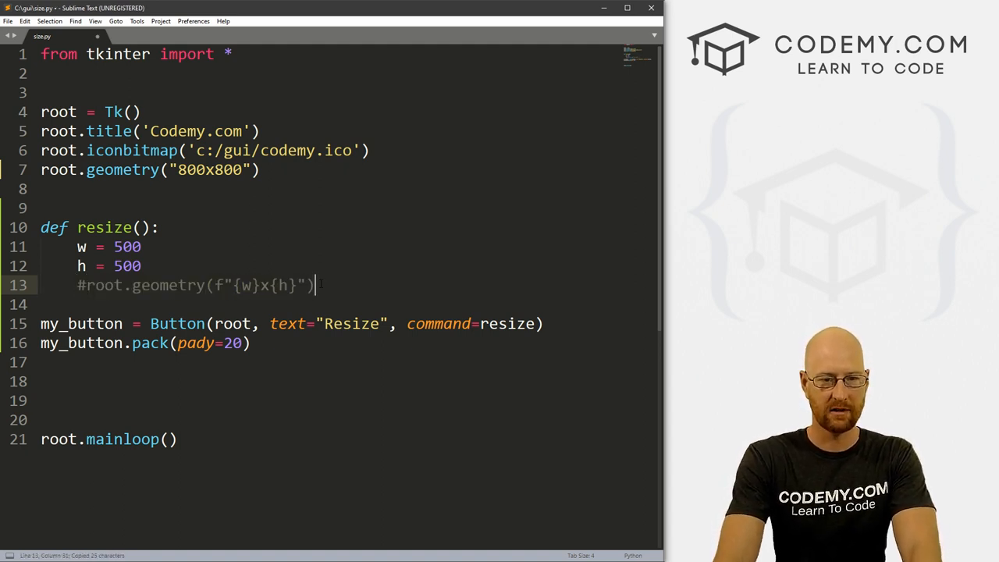
- Add a geometry line using "{width}x{height}".format(width=w, height=h) and save
type("root.geometry(f\"{w}x{h}\")")
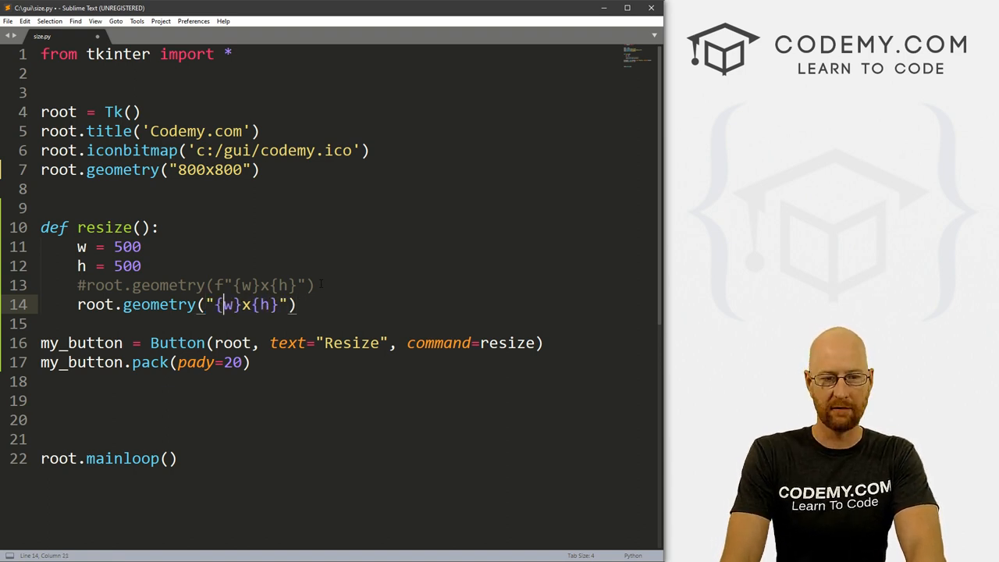
type("idth")
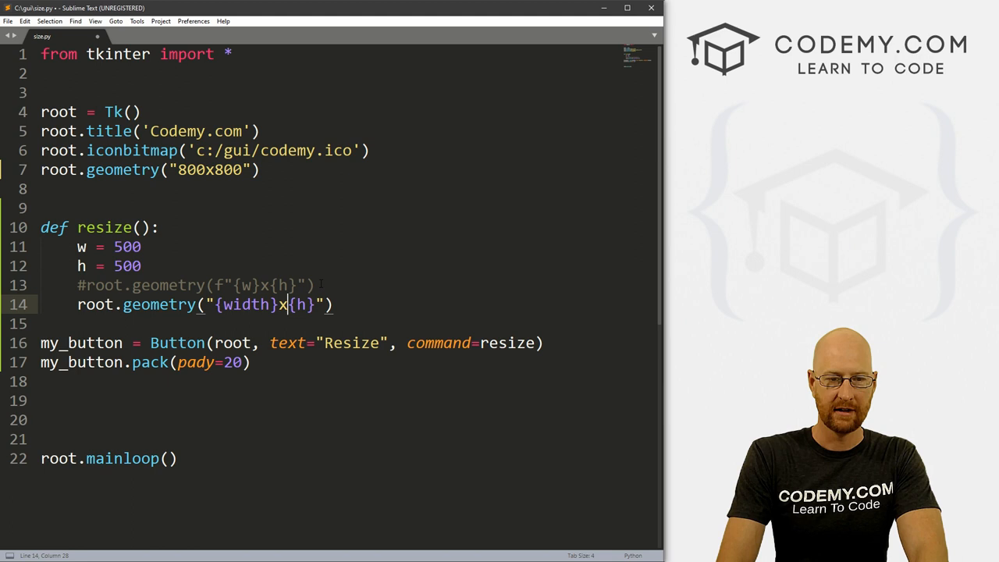
type("eight")
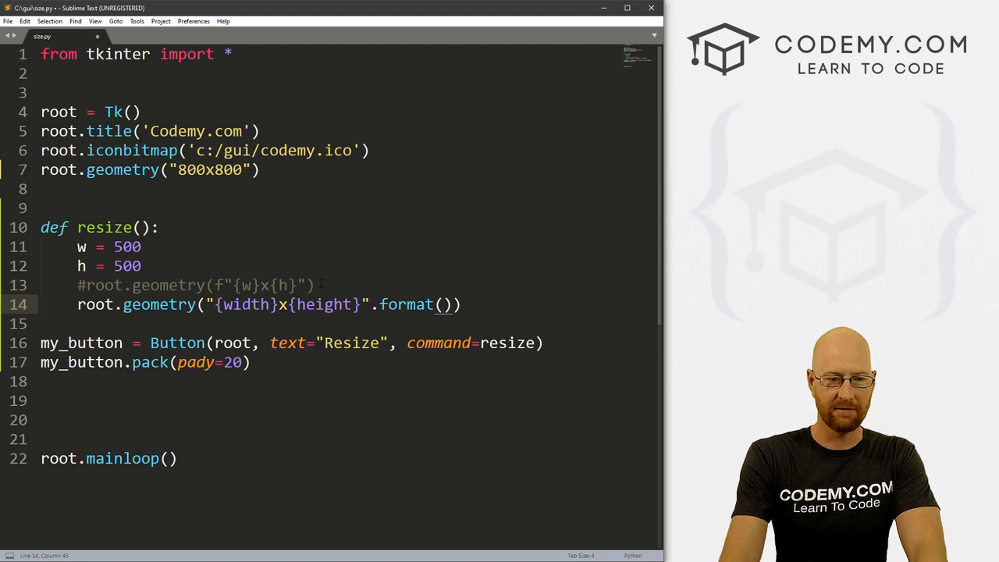
type("width=")
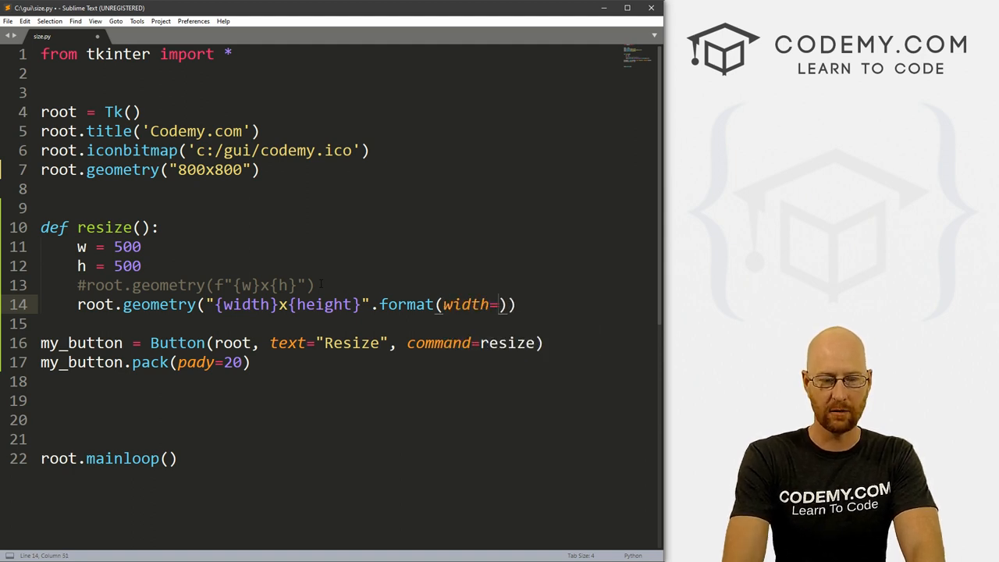
type(", height")
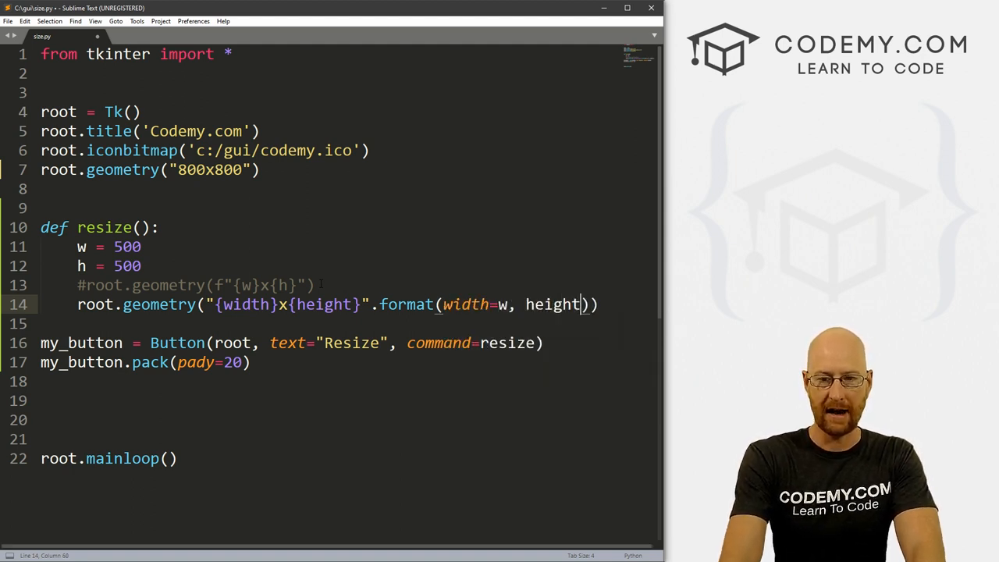
type("h")
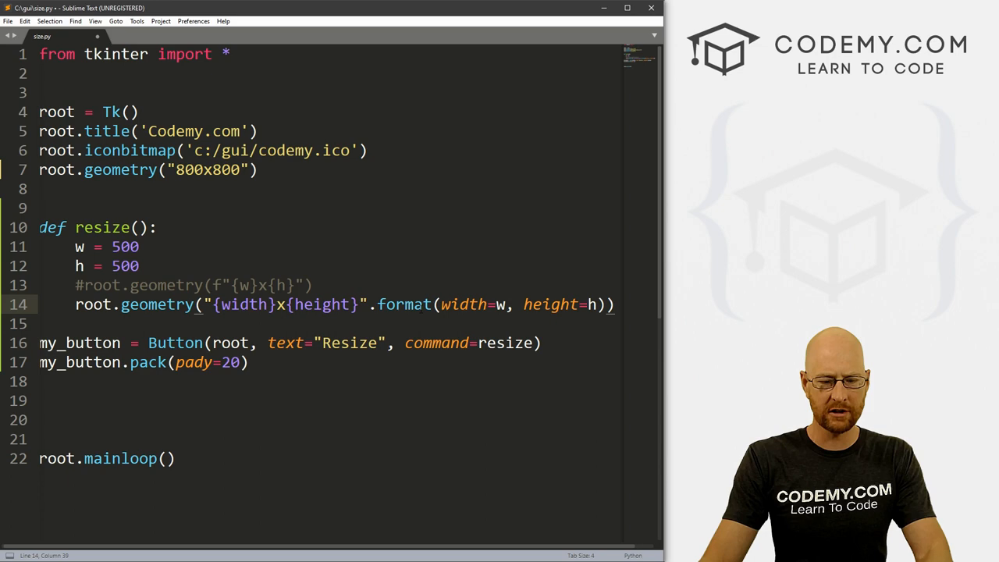
key("ctrl+s")
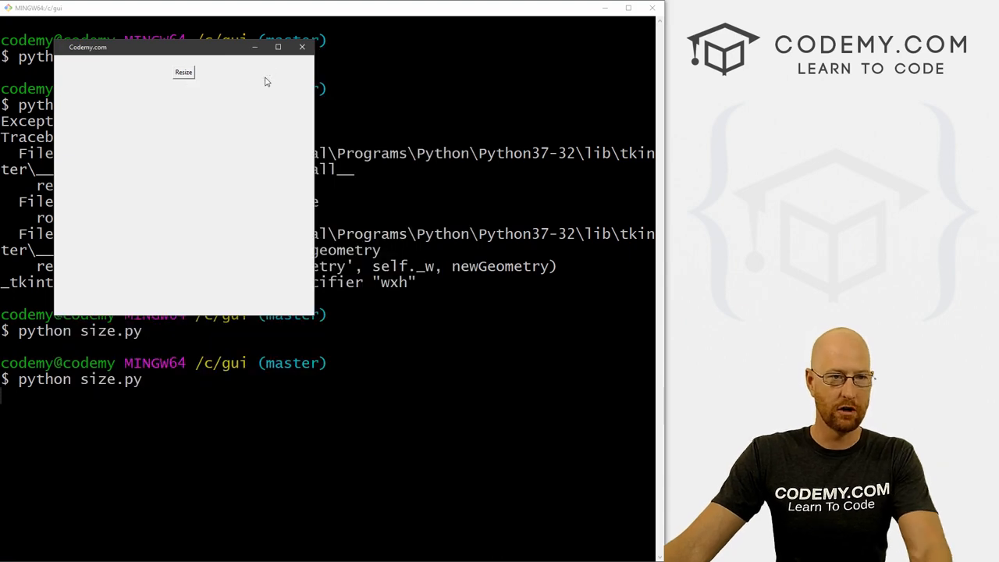
- Close the test app window after running the .format version
left_click(302, 47)
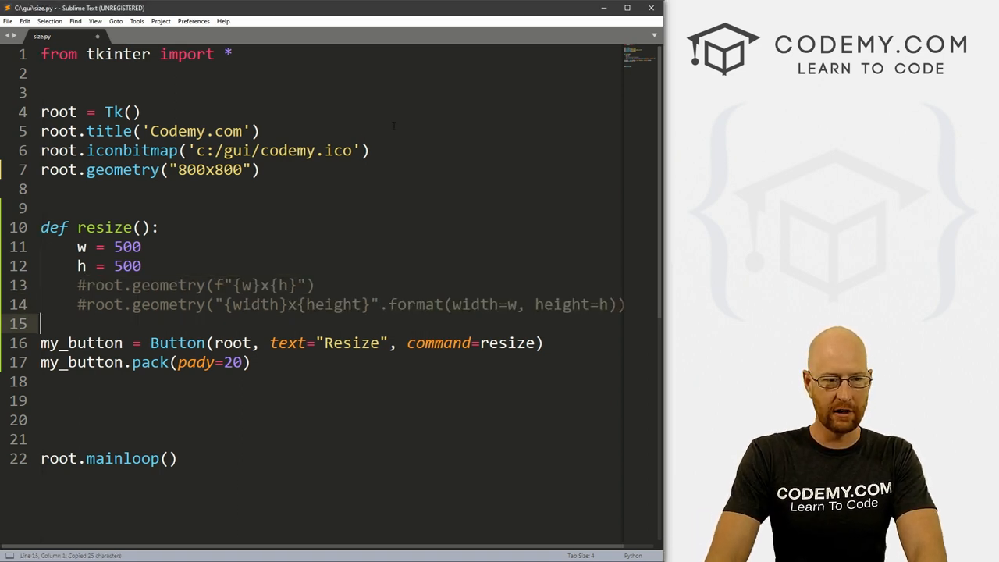
- Add a geometry line using "%ix%i" % (w,h) percent formatting
type("root.geometry(f\"{w}x{h}\")")
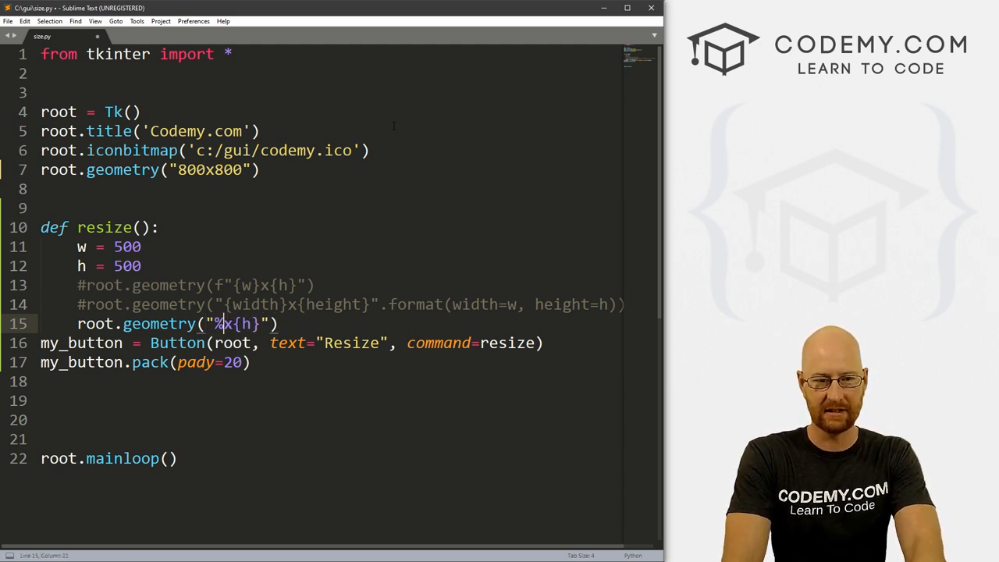
type("i")
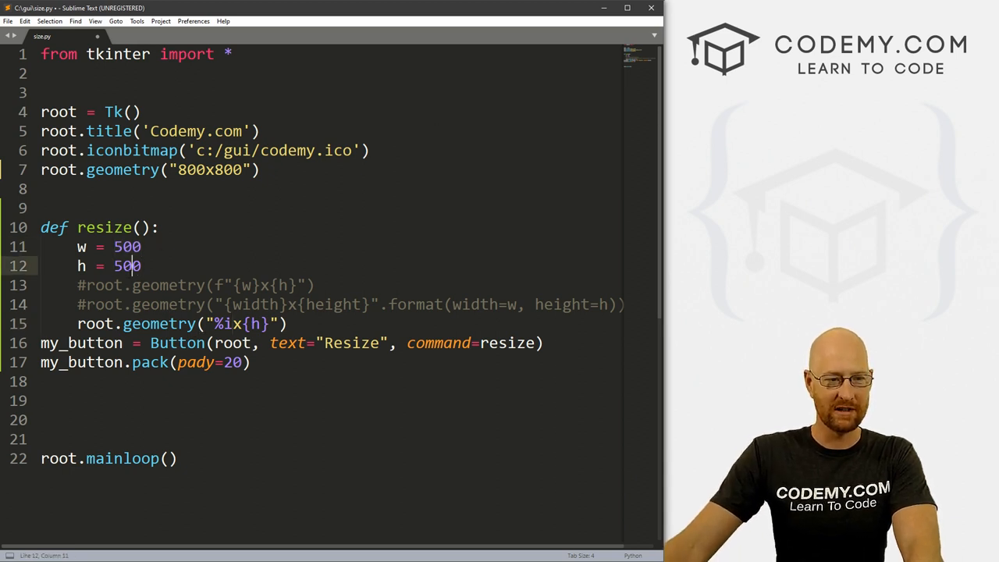
left_click(231, 323)
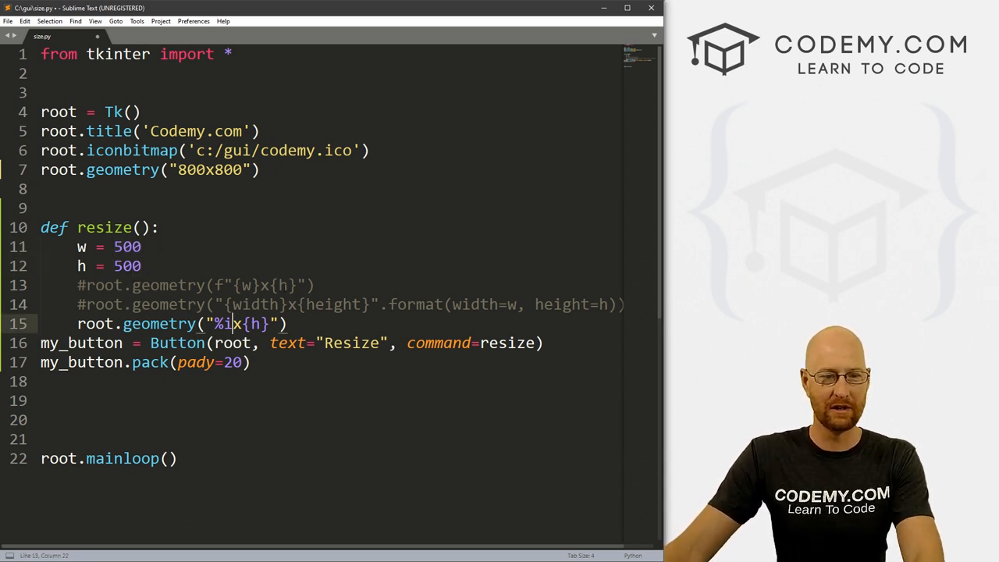
key("Backspace")
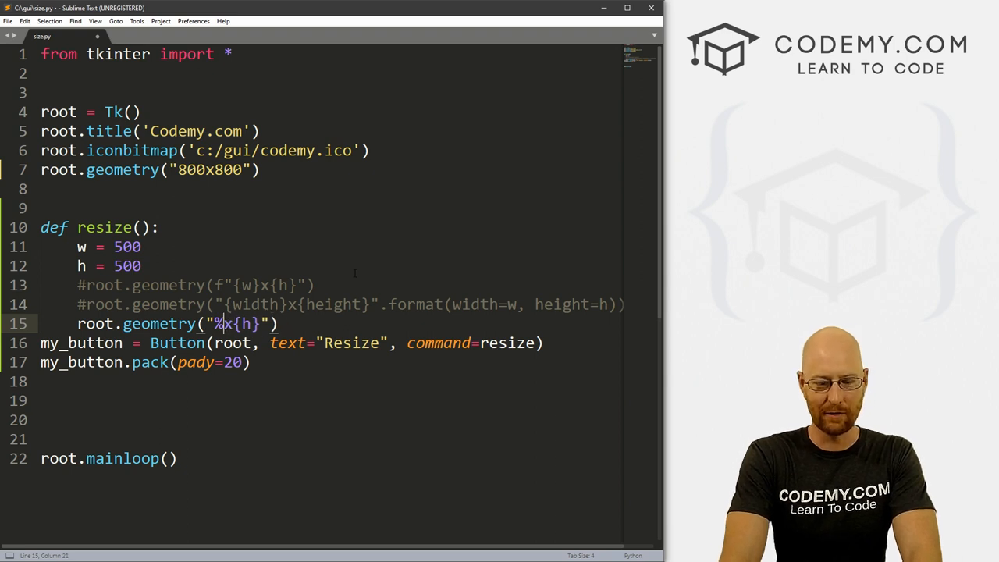
type("id")
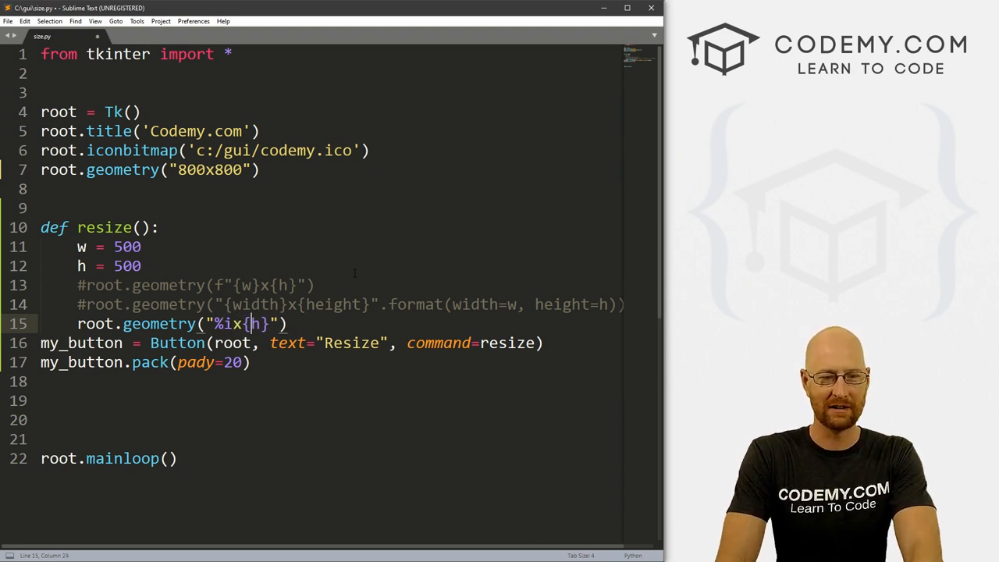
left_click_drag(246, 324, 269, 324)
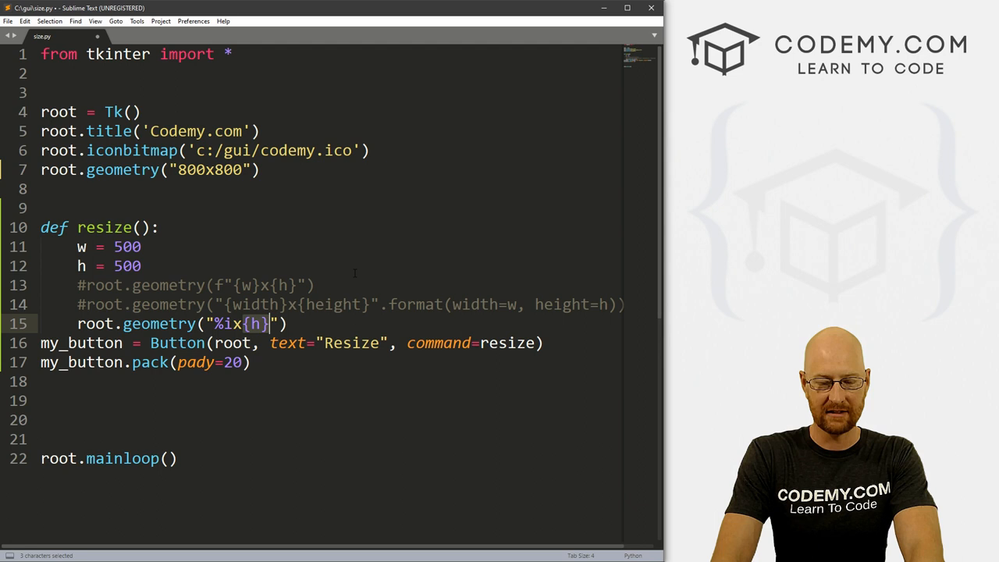
type("%i")
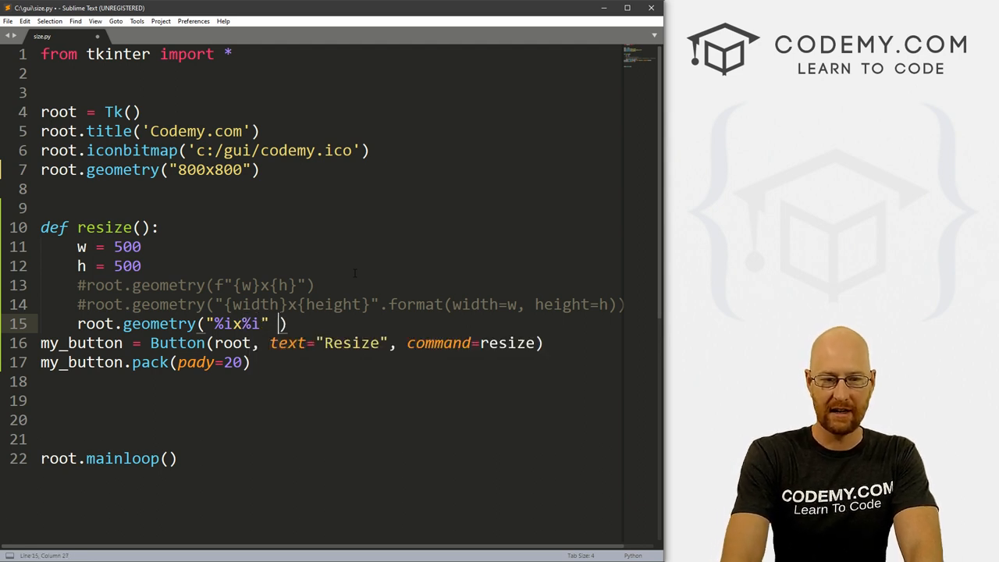
type("% (w")
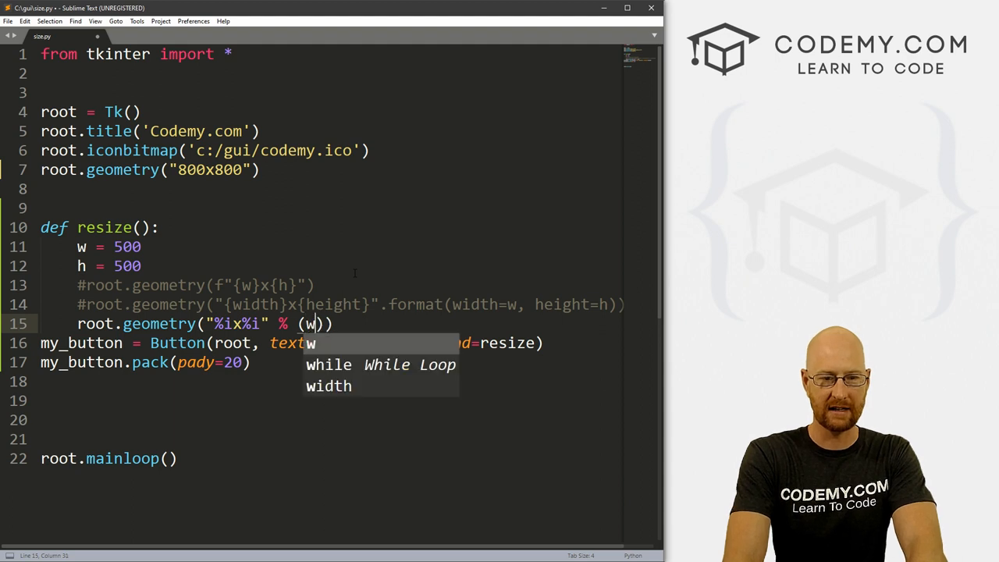
type(",h")
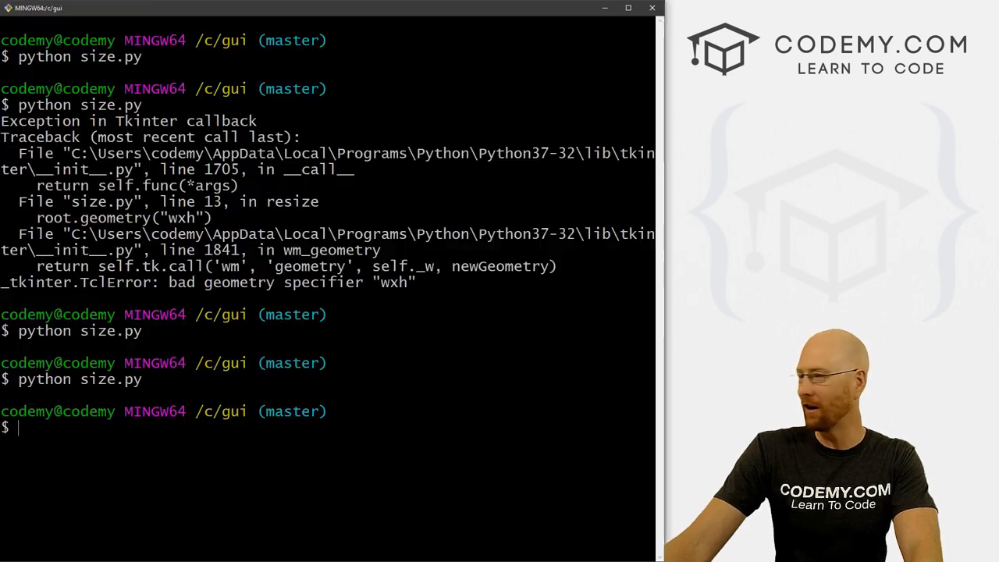
- Run python size.py to test the percent version, then close the app
type("python size.py")
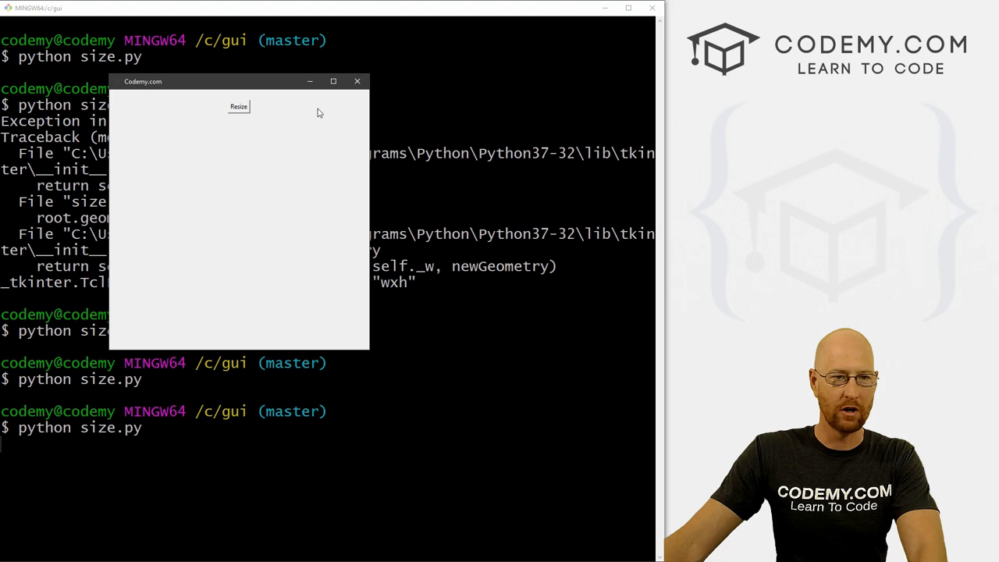
left_click(358, 80)
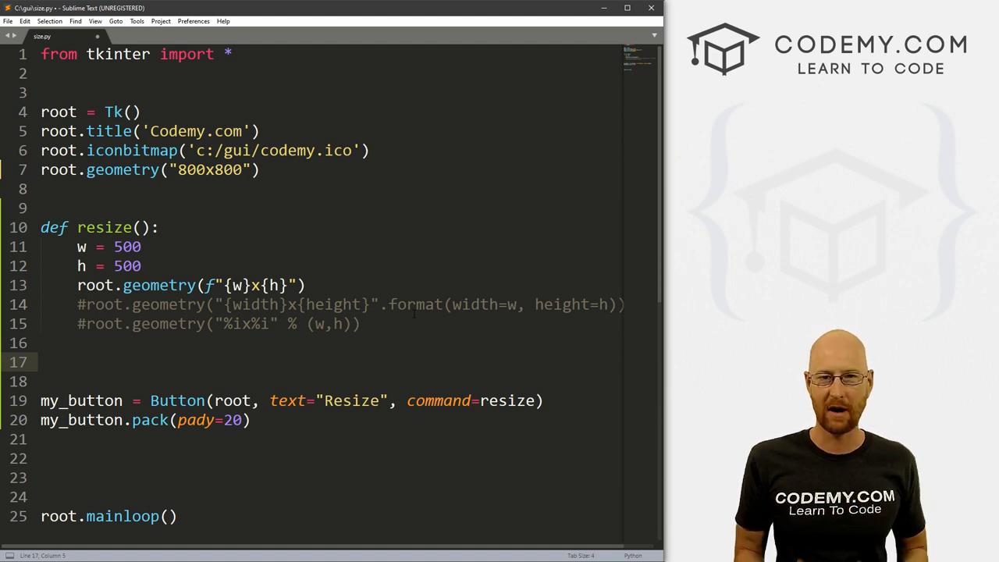
- Add a width_label reading 'Width:' and pack it with pady=2
key("enter")
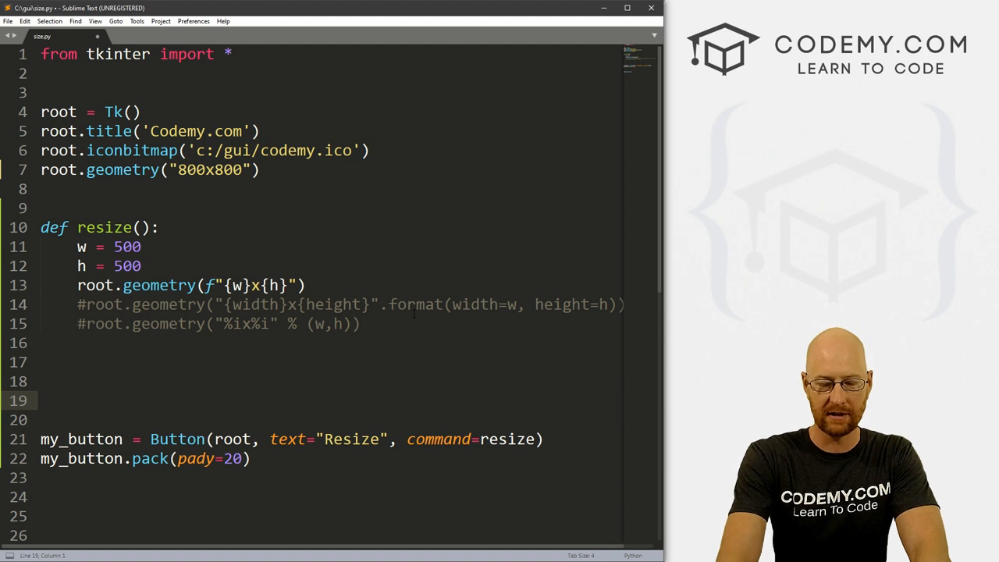
type("width_label = Label(")
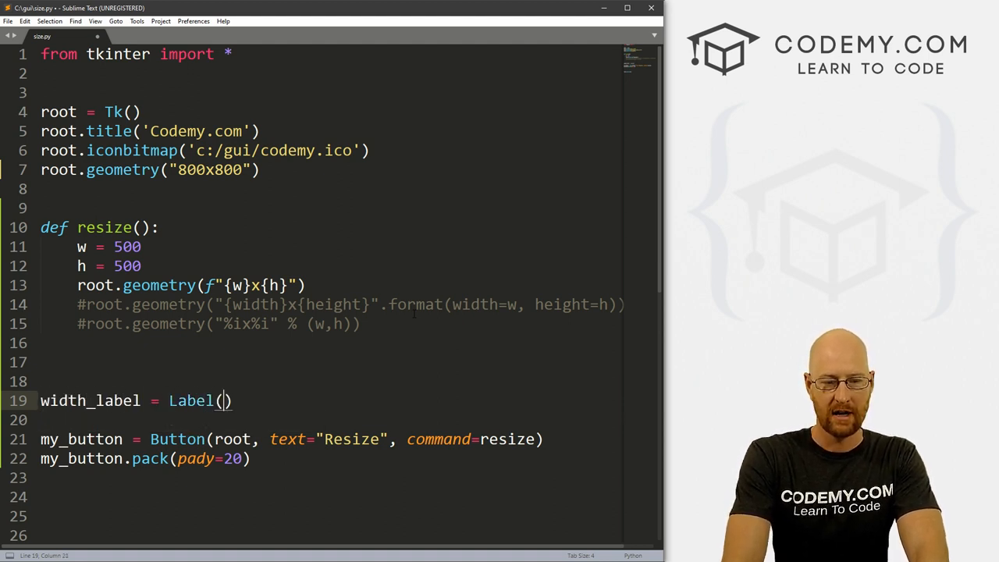
type("root, t")
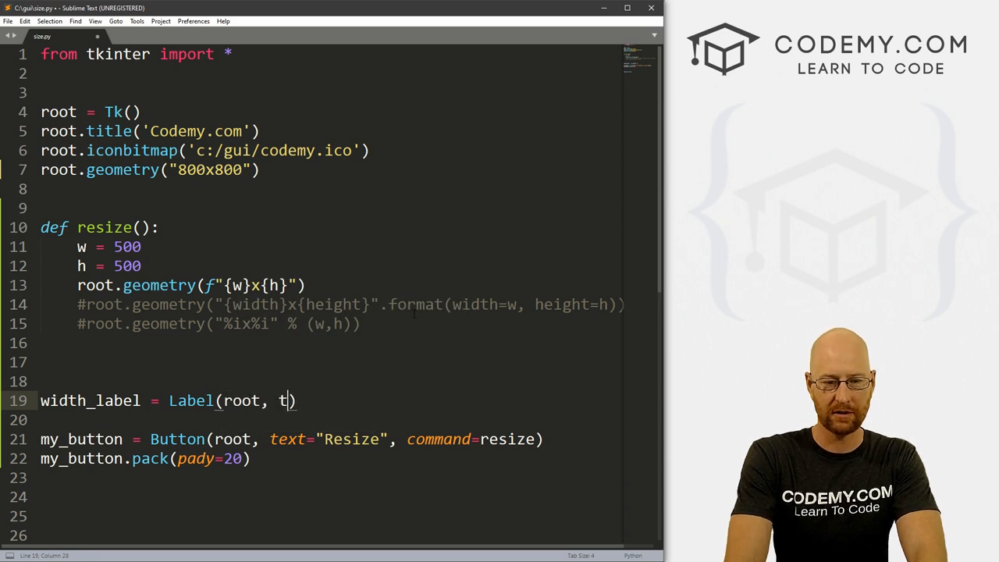
type("ext=\"Width:")
left_click(328, 420)
type("width_label.pack(")
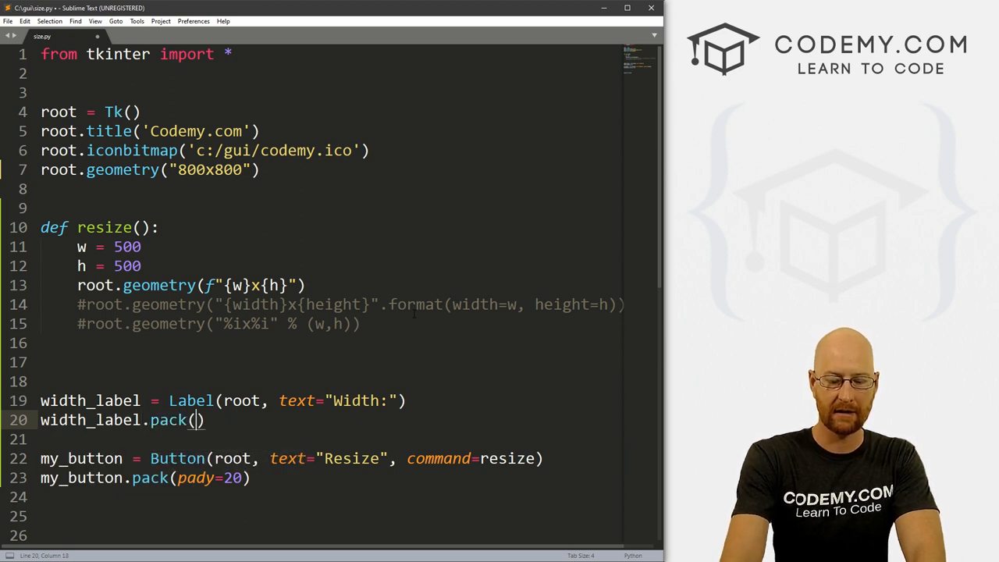
type("pady=20")
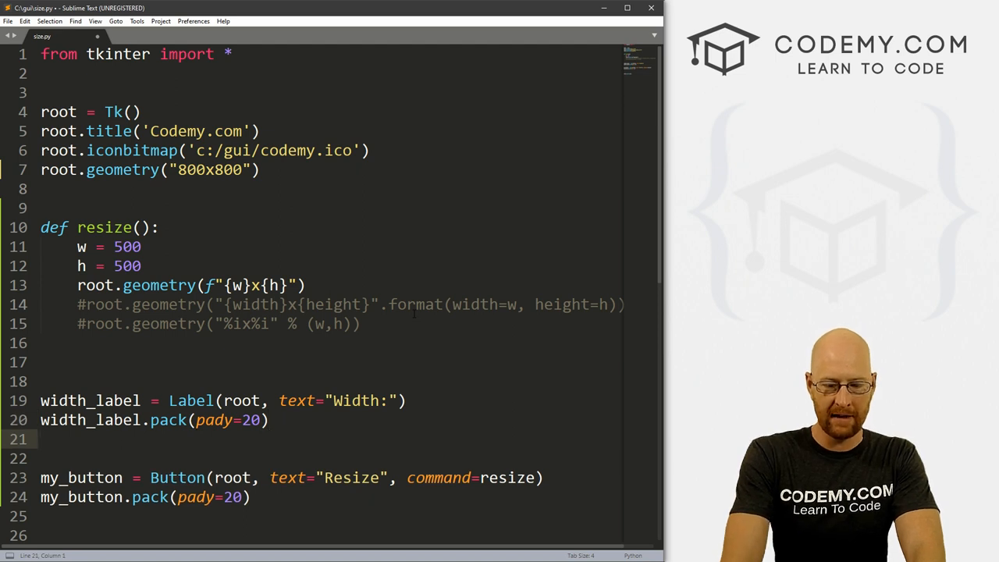
- Add and pack width_entry = Entry(root), then begin the height widget line
type("width_ent")
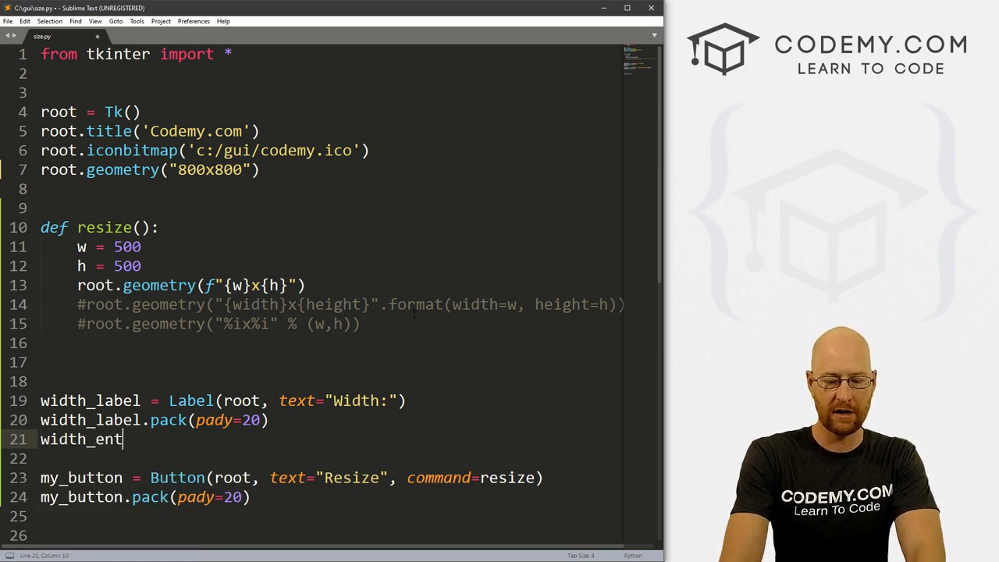
type("ry = Entry")
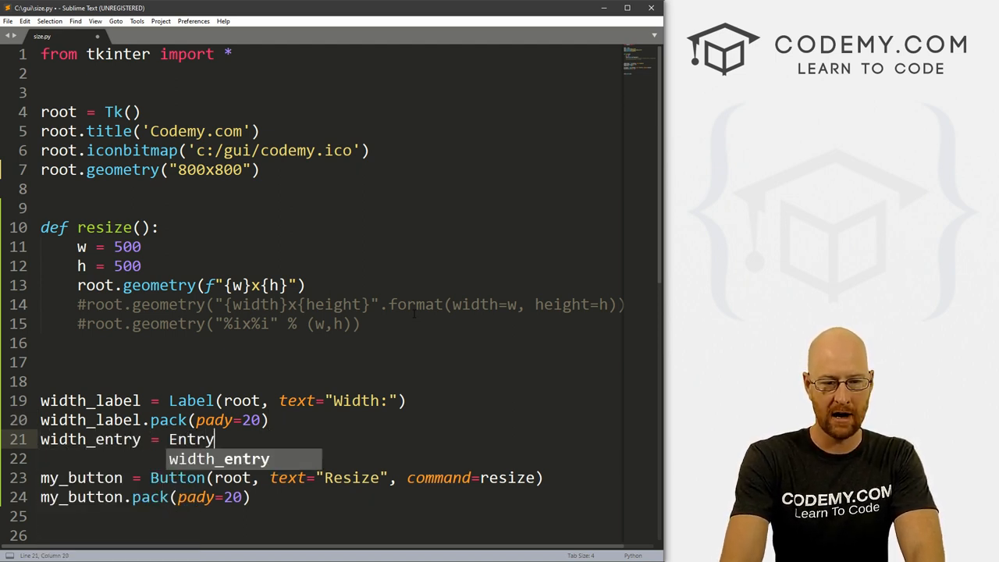
type("(root)")
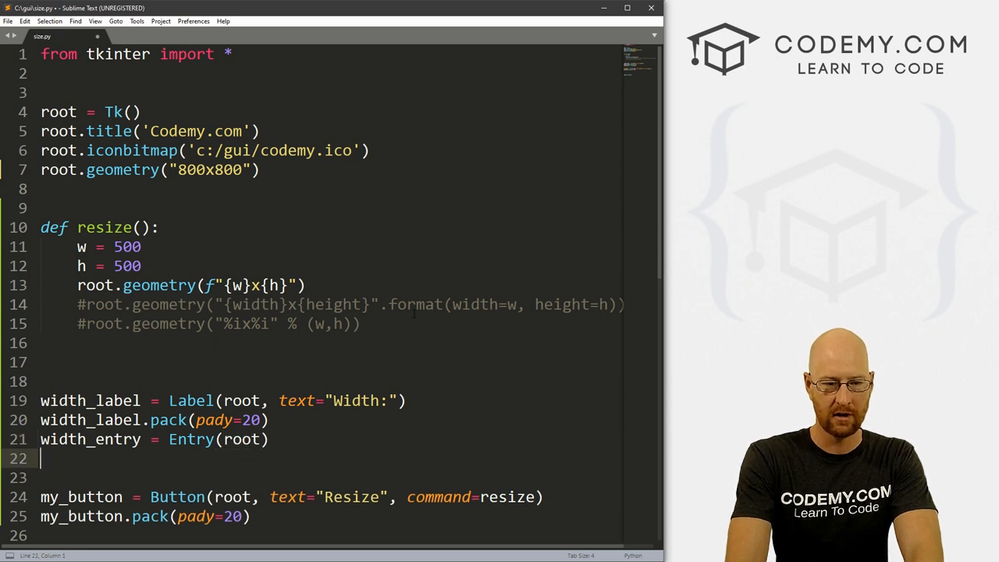
type("width_entry")
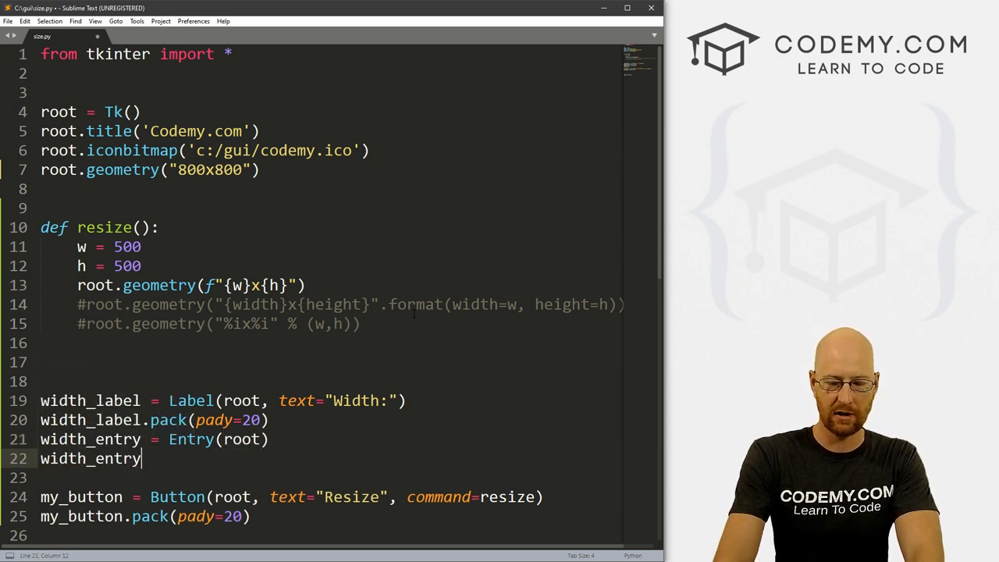
type(".pack()")
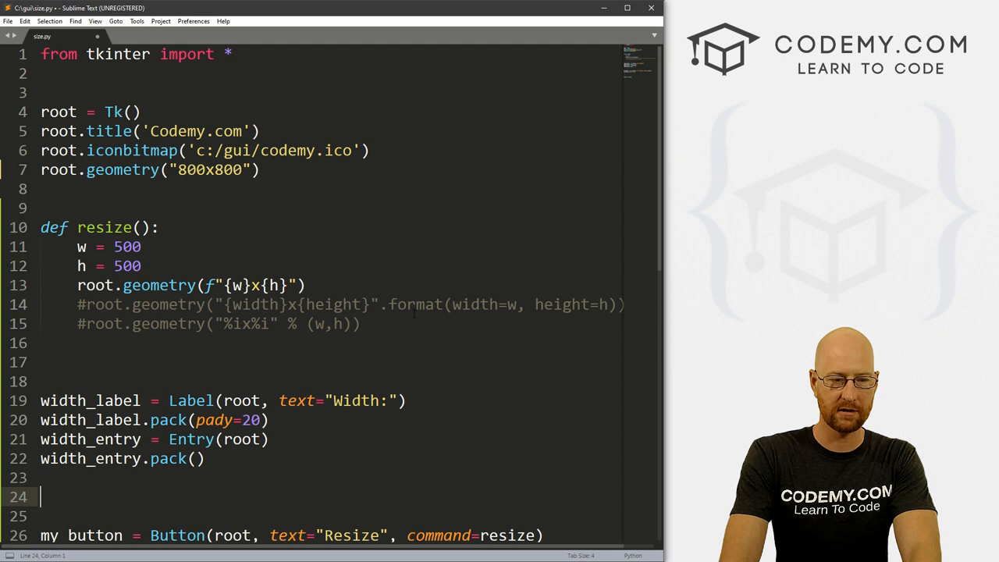
type("height")
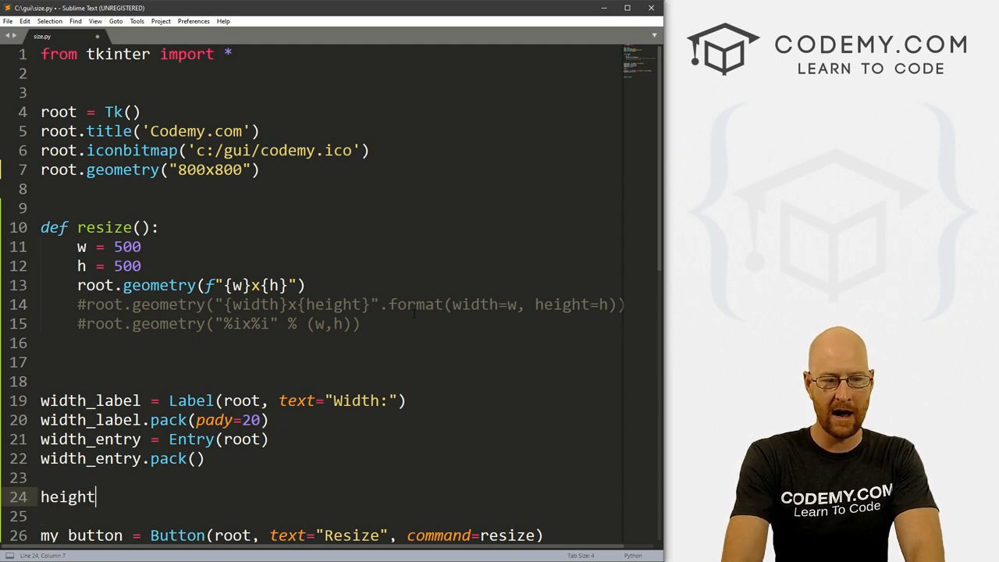
- Add a "Height:" label packed with pady=20 and a packed height_entry Entry box
type("_label = L")
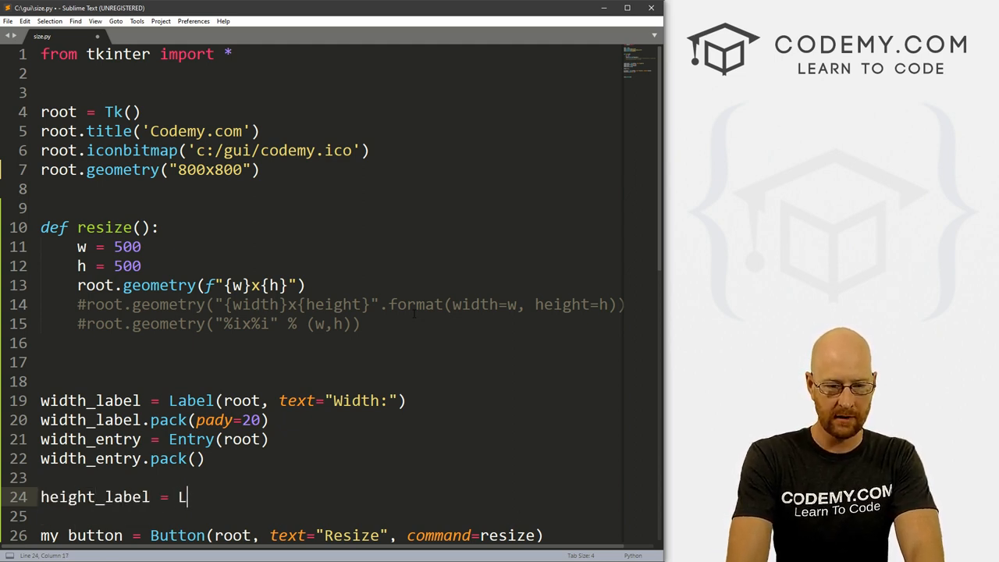
type("abel(root, tex")
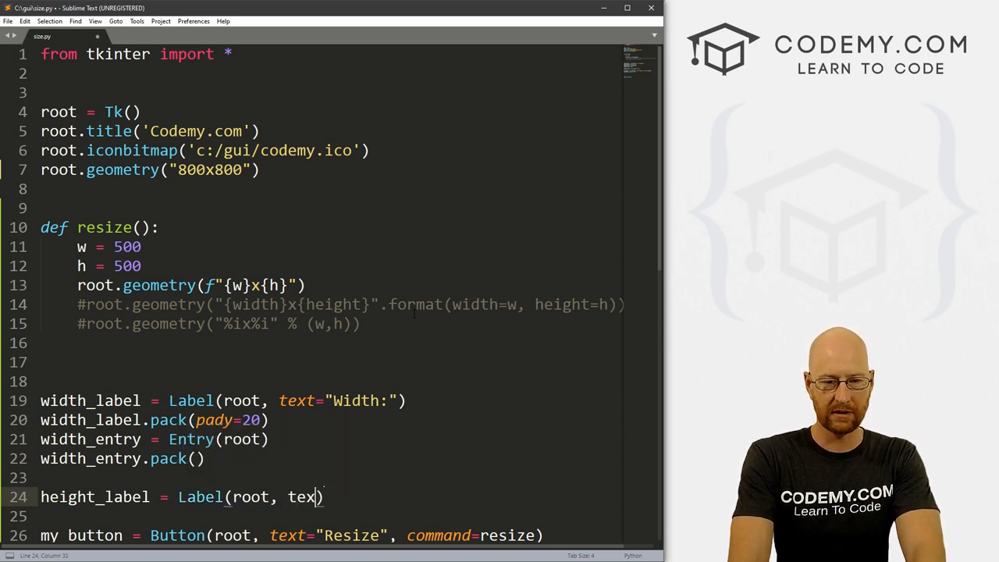
type("=\"Height\"")
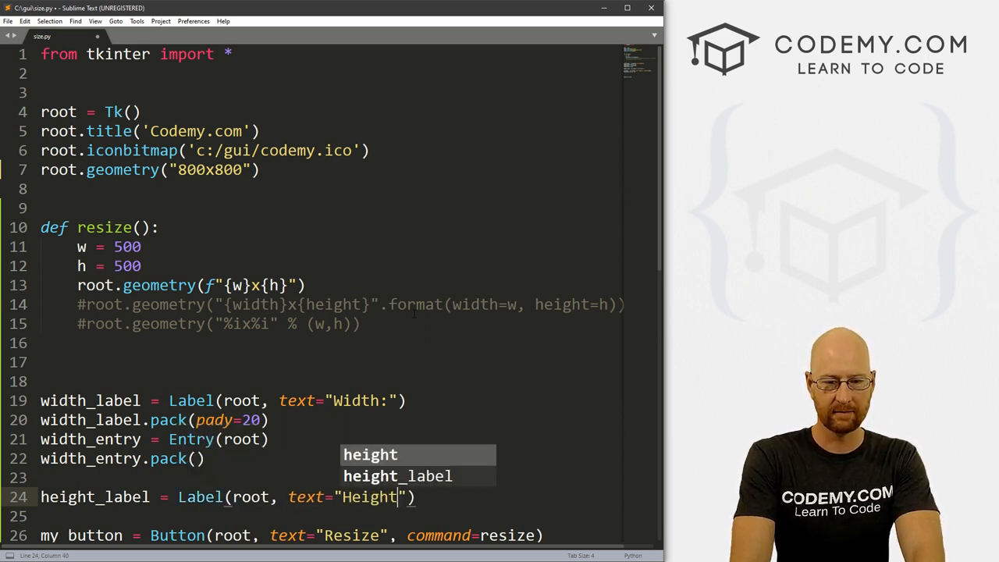
type("height_label.pack")
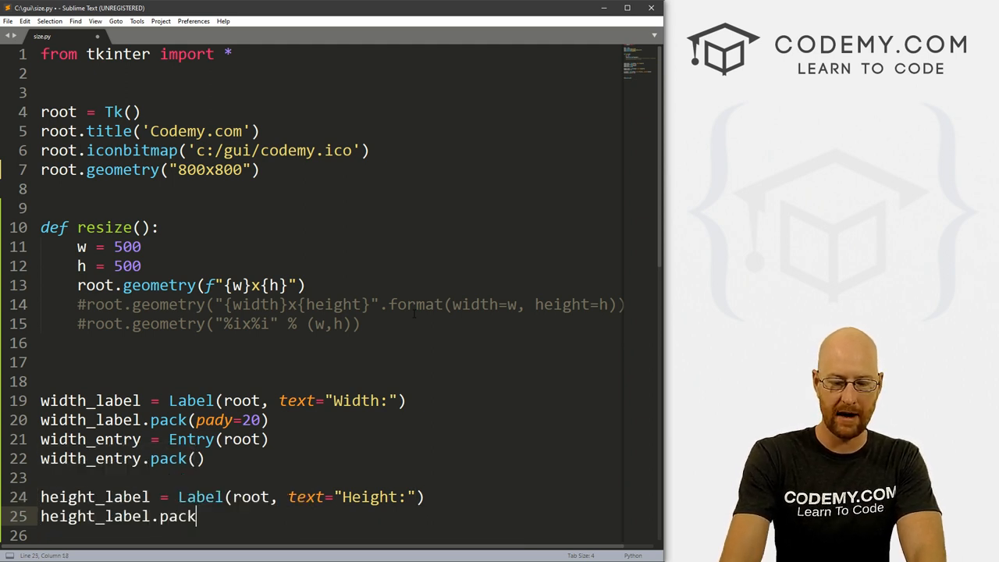
type("(pady=wo")
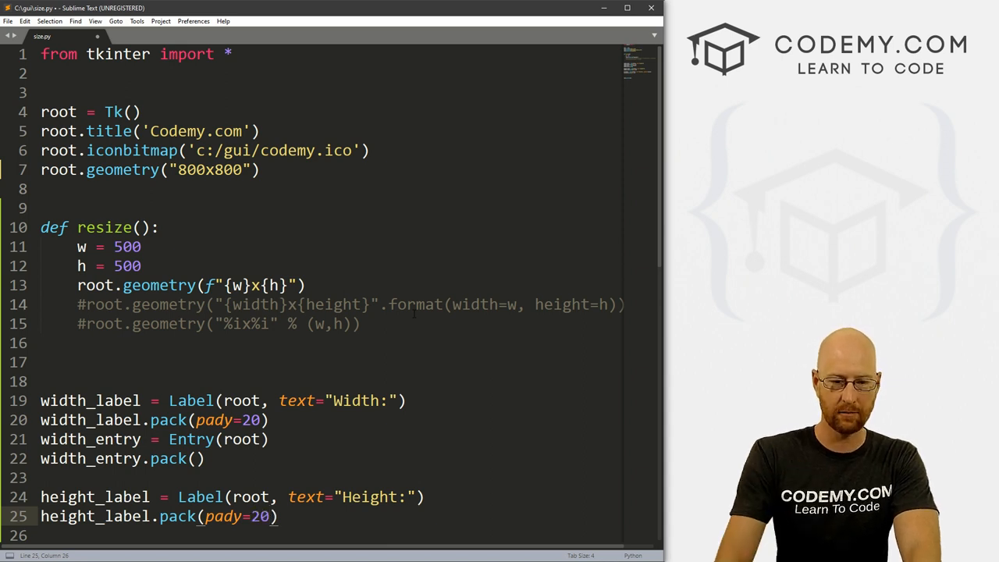
type("height_entry")
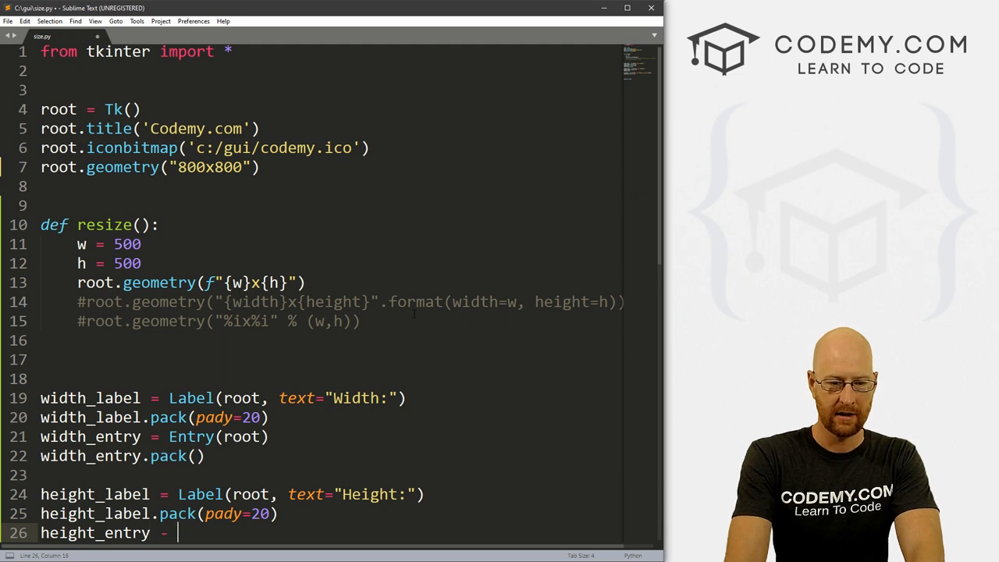
type("= Entry()")
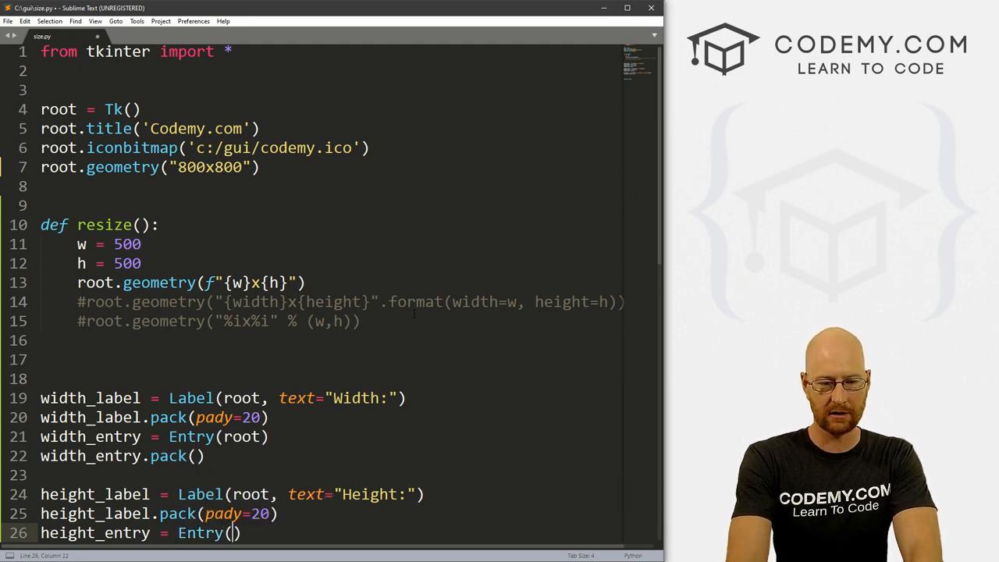
type("height_entry")
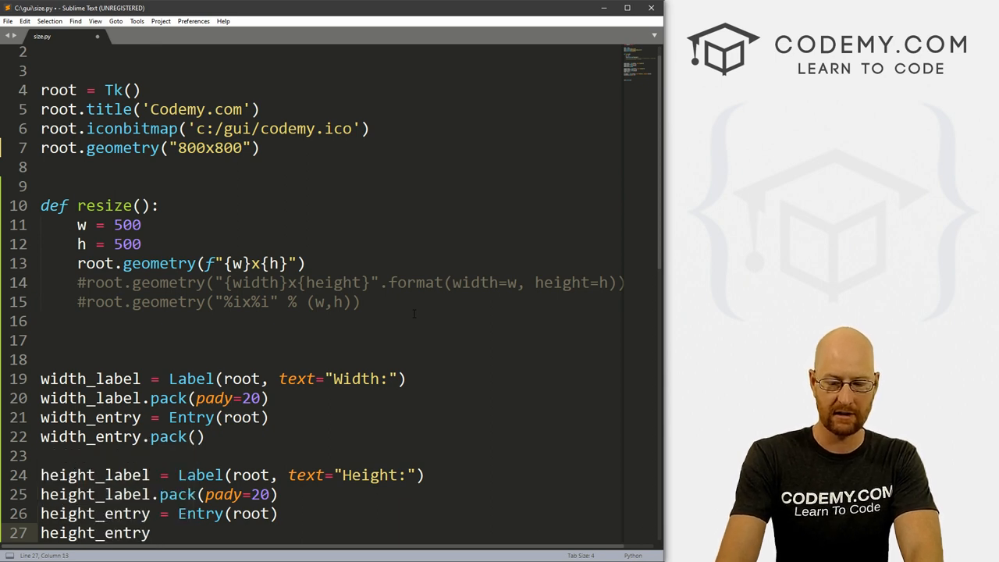
type(".pack")
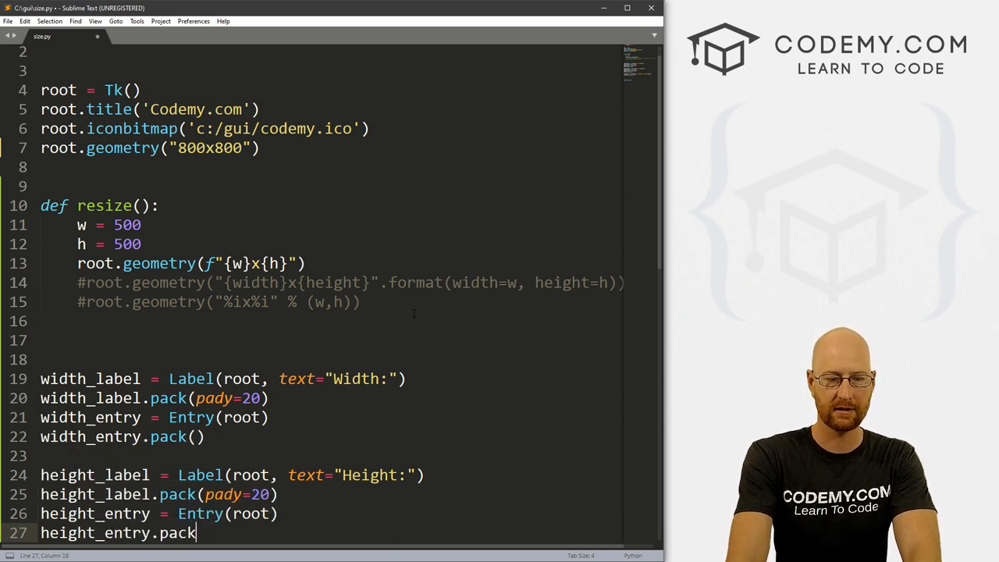
type("()")
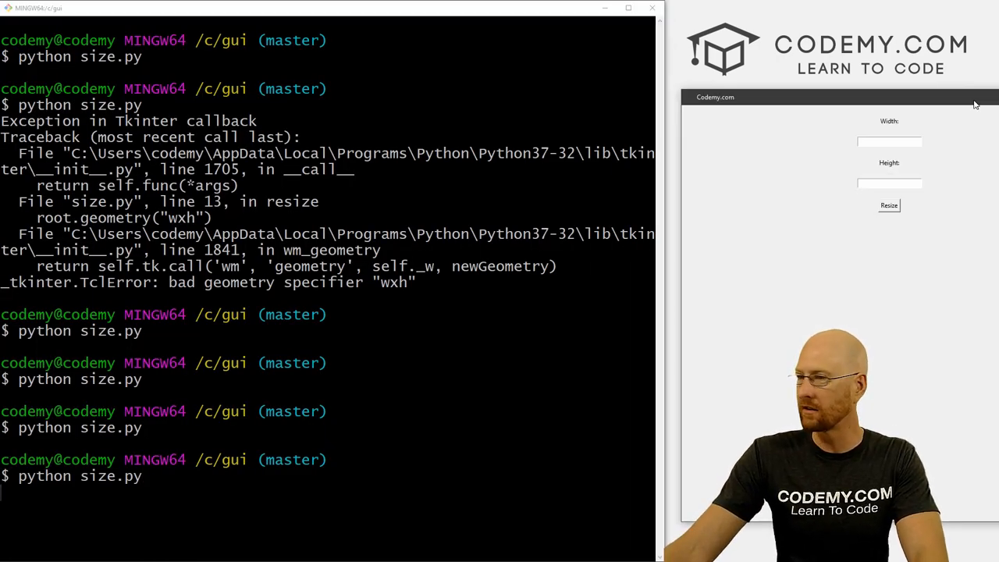
- Run size.py and check the window shows Width and Height fields above Resize
left_click_drag(839, 97, 281, 61)
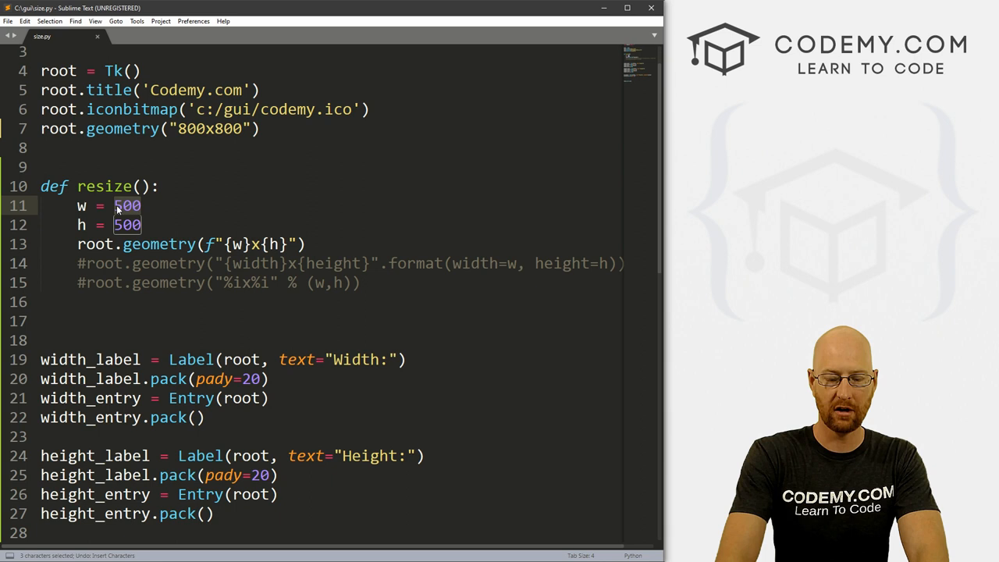
- Replace resize()'s hardcoded 500s with width_entry.get() and height_entry.get(), and save size.py
type("width_")
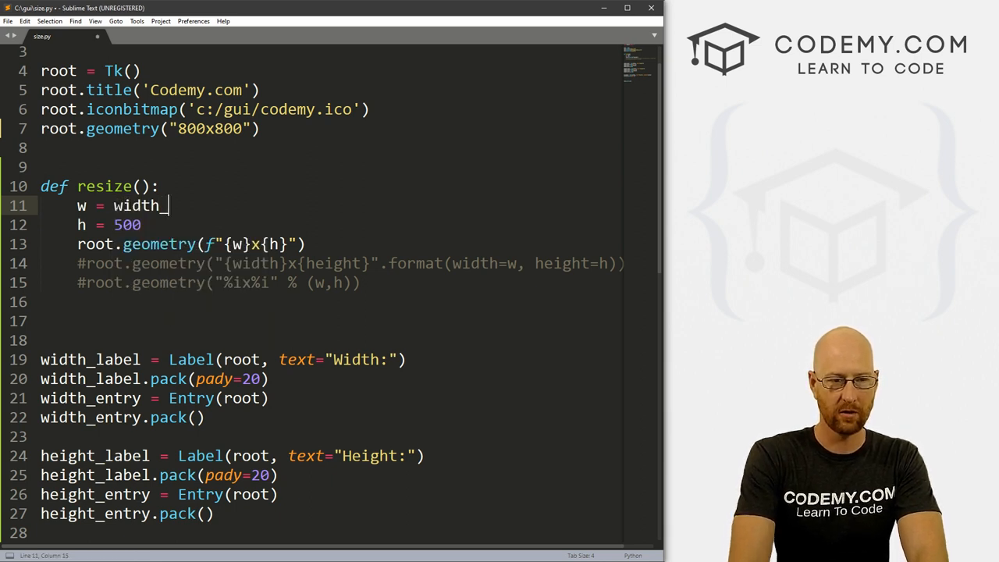
type("entry")
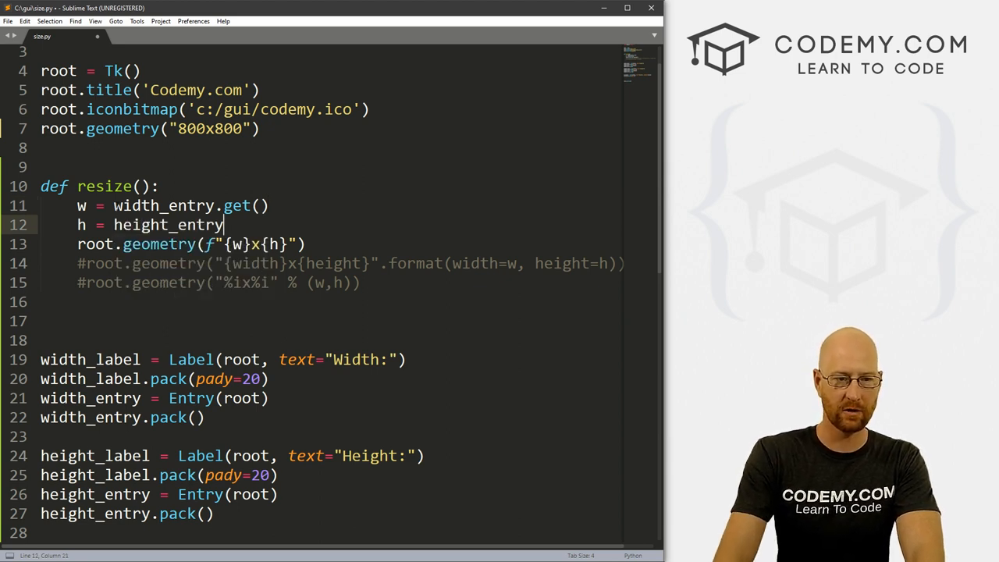
type(".get()")
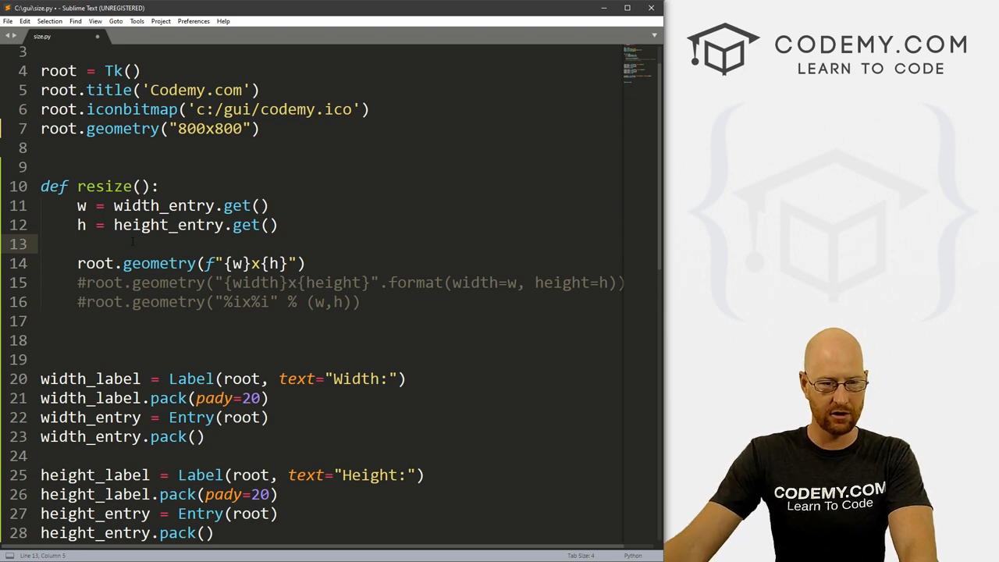
key("ctrl+s")
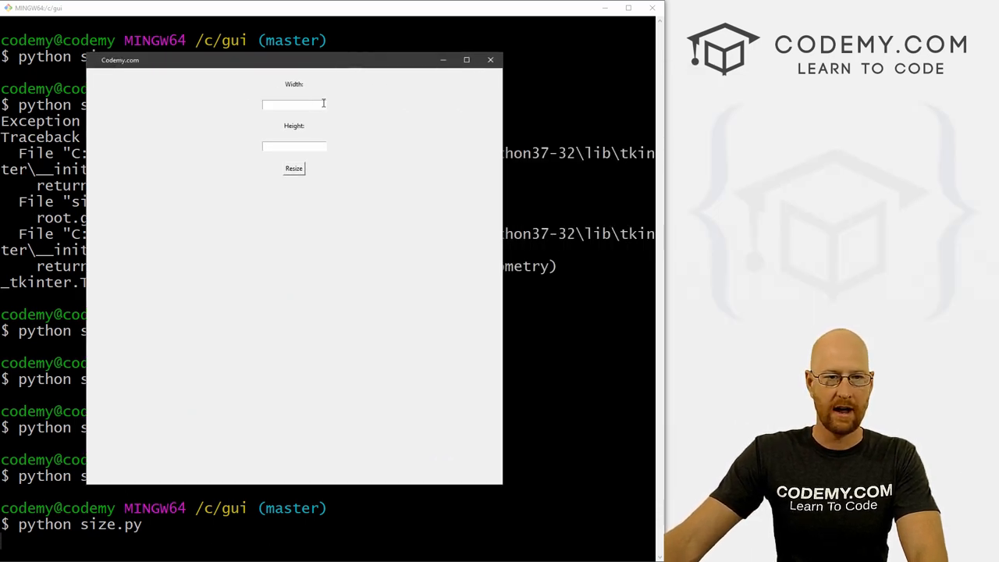
- Enter 300 for both Width and Height and resize the window to 300 by 300
type("300")
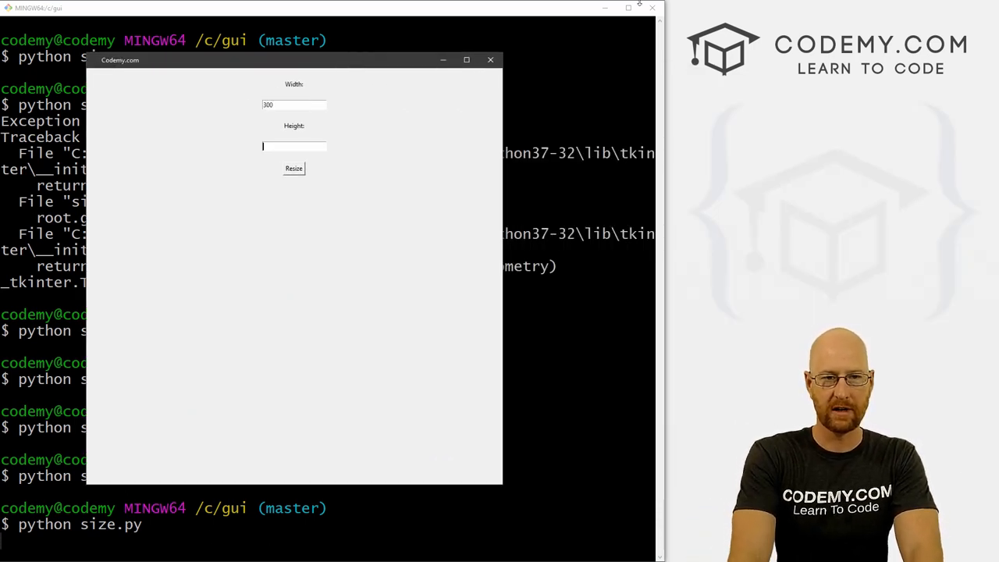
type("300")
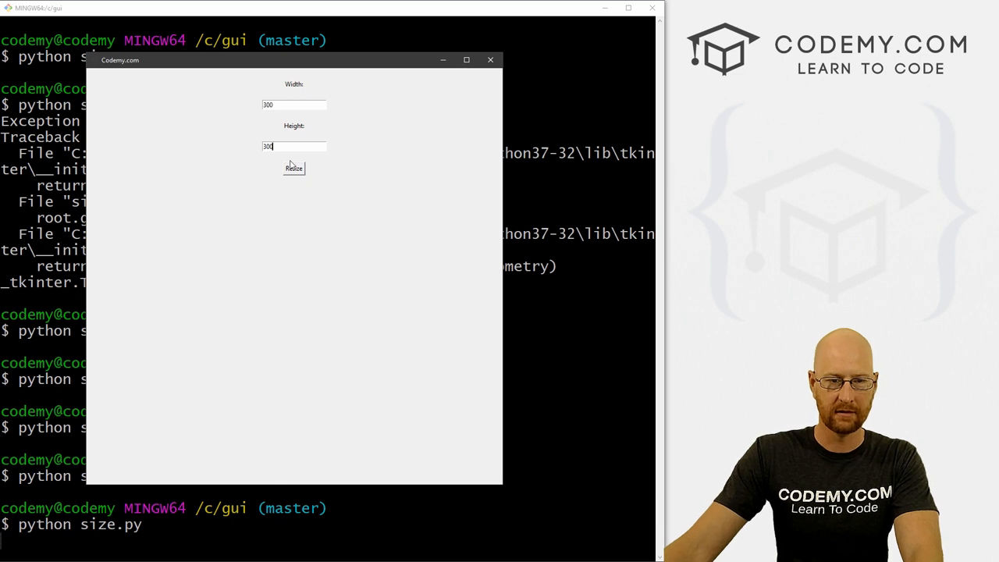
left_click(293, 167)
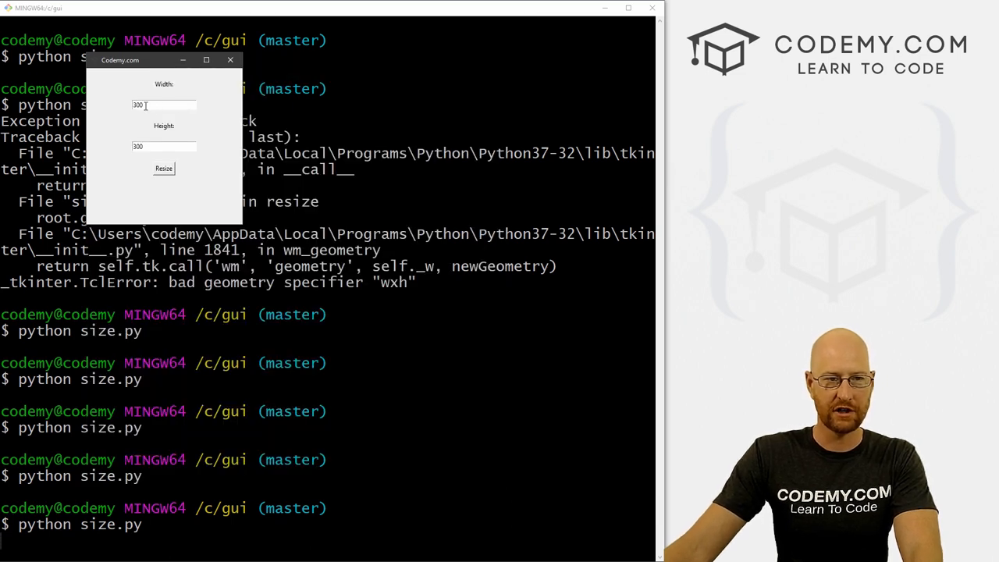
- Enter new width values such as 100 and resize again, ending at 200 by 300
type("100")
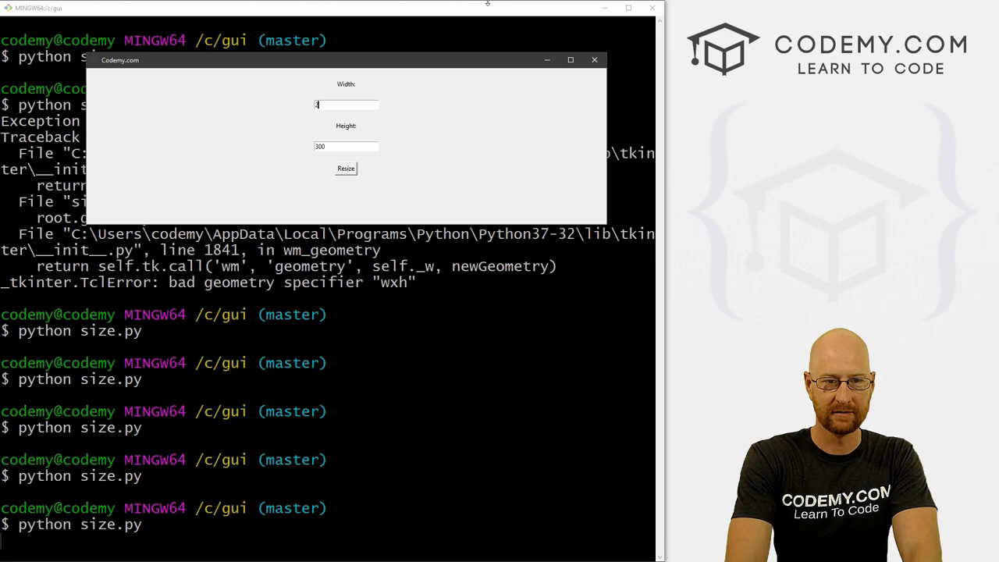
left_click(346, 169)
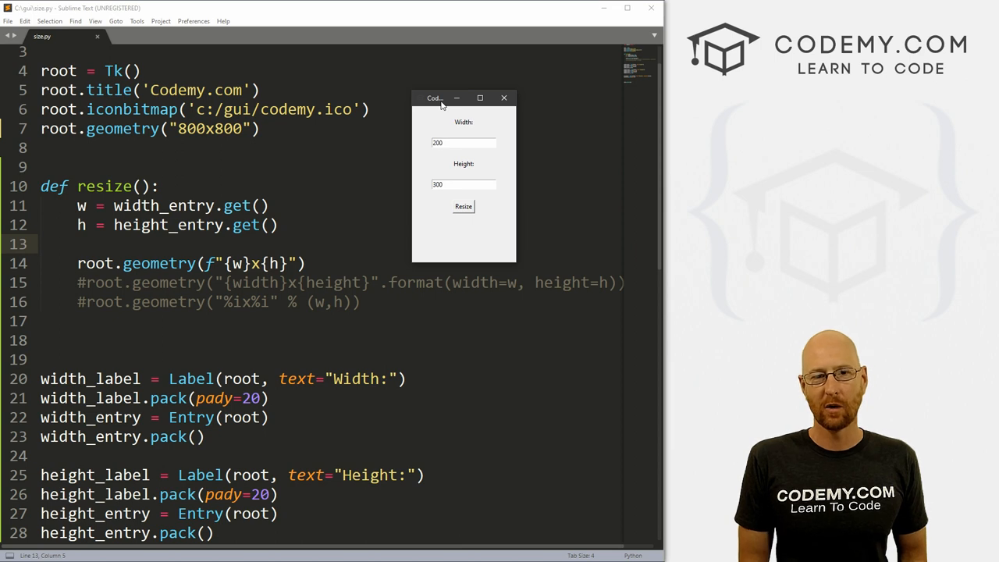
left_click(463, 143)
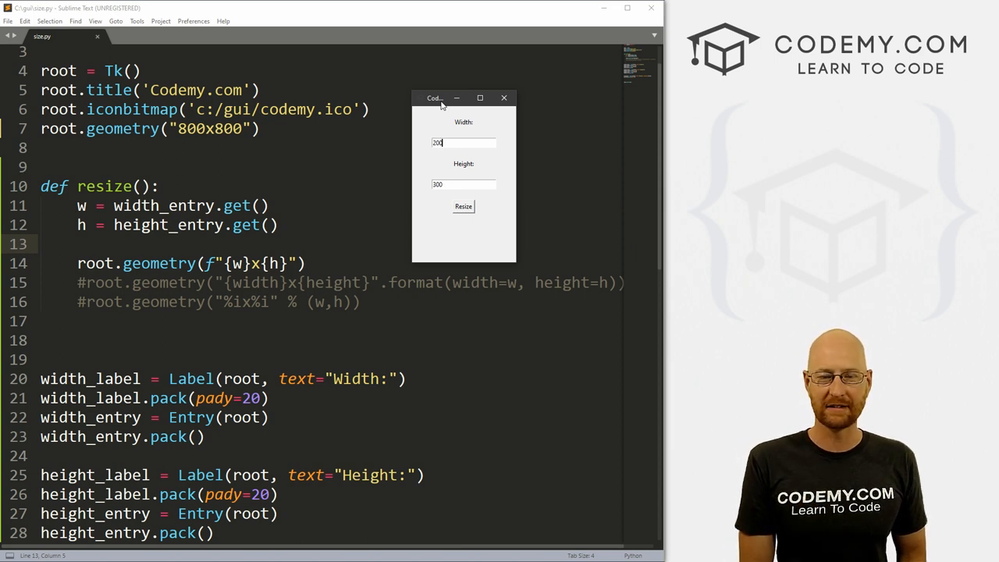